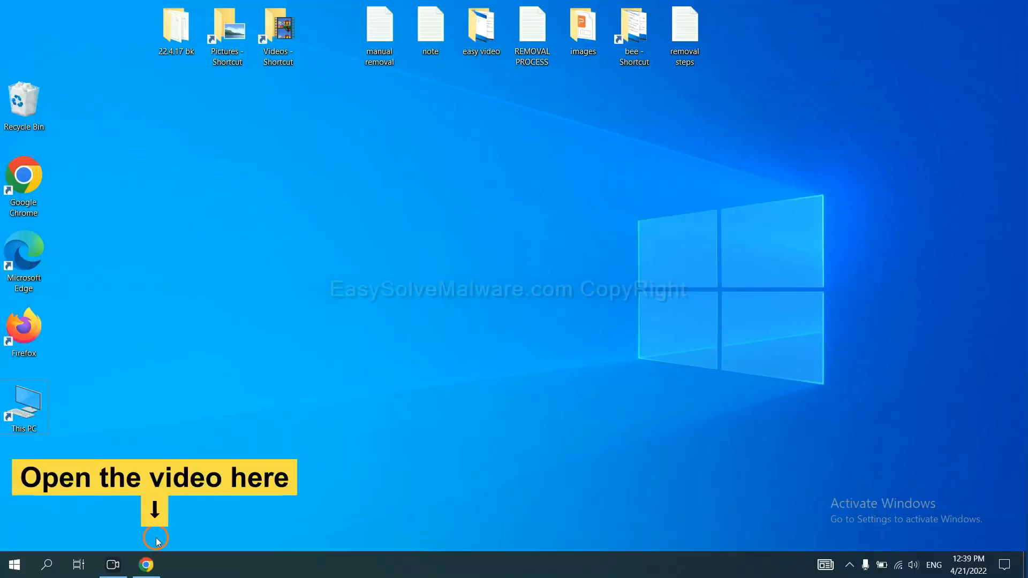
Follow the video's EasySolveMalware link, download SpyHunter for Windows, and run the installer .exe
click(146, 564)
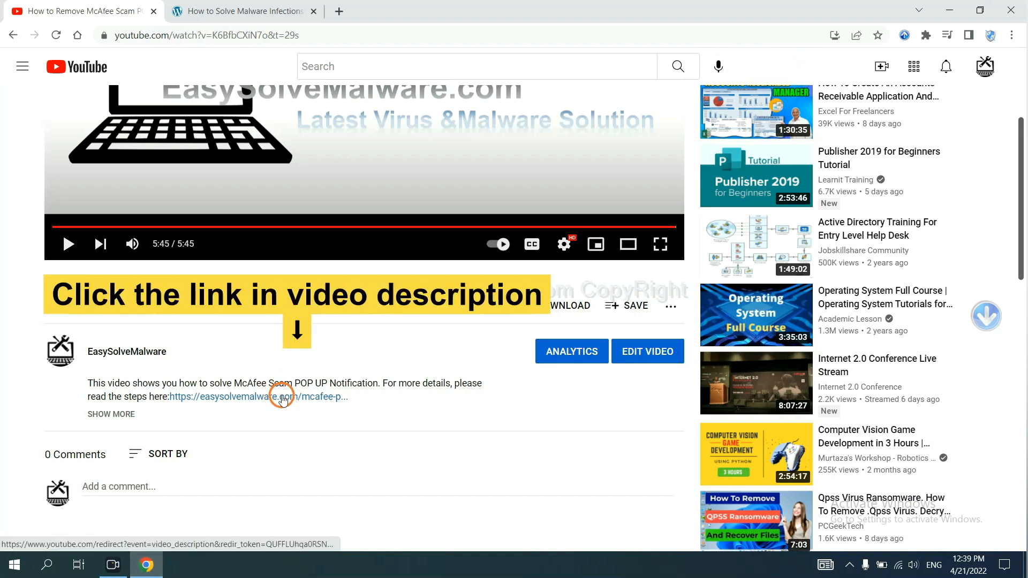
click(258, 396)
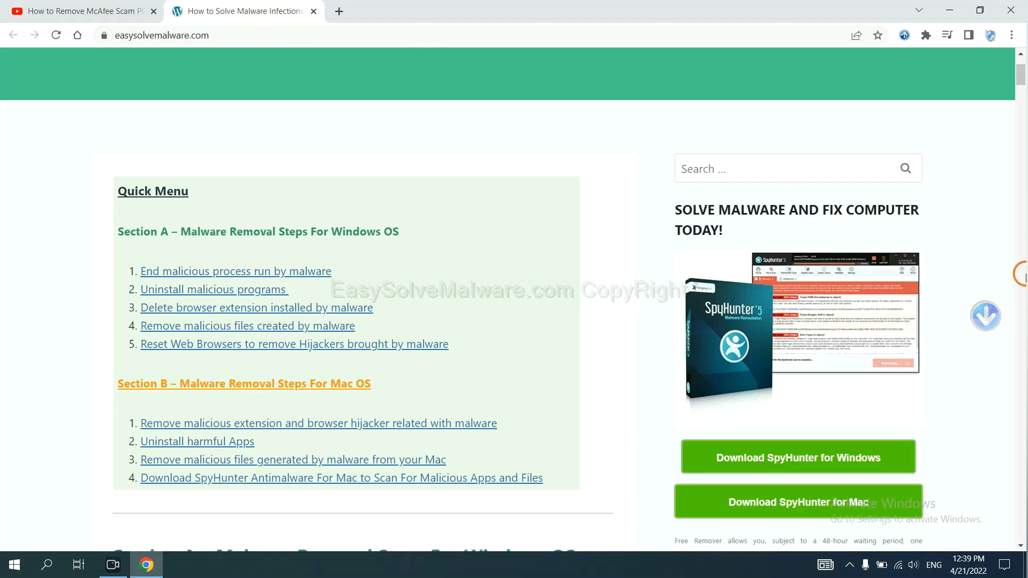
scroll(down, 3)
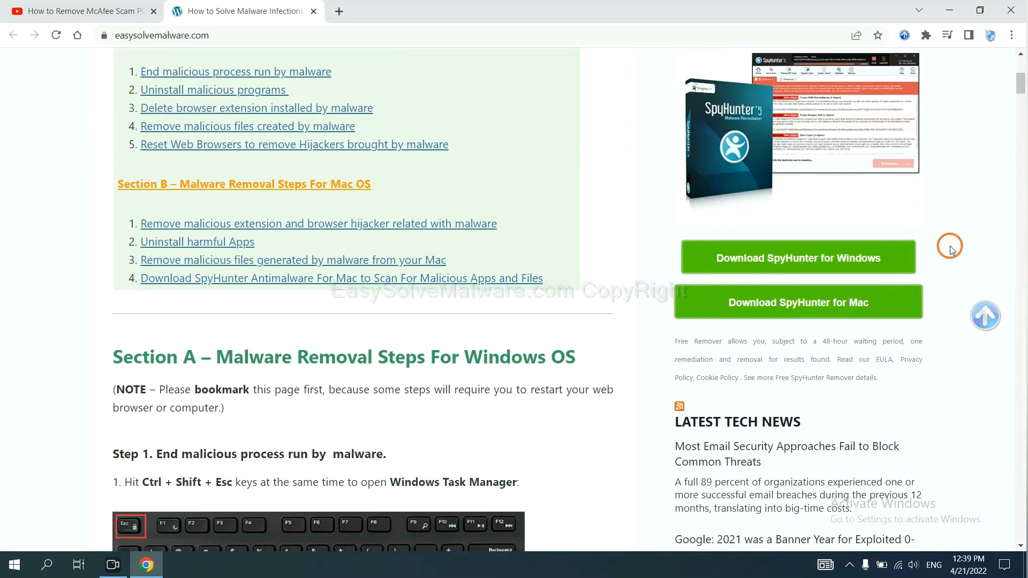
click(797, 257)
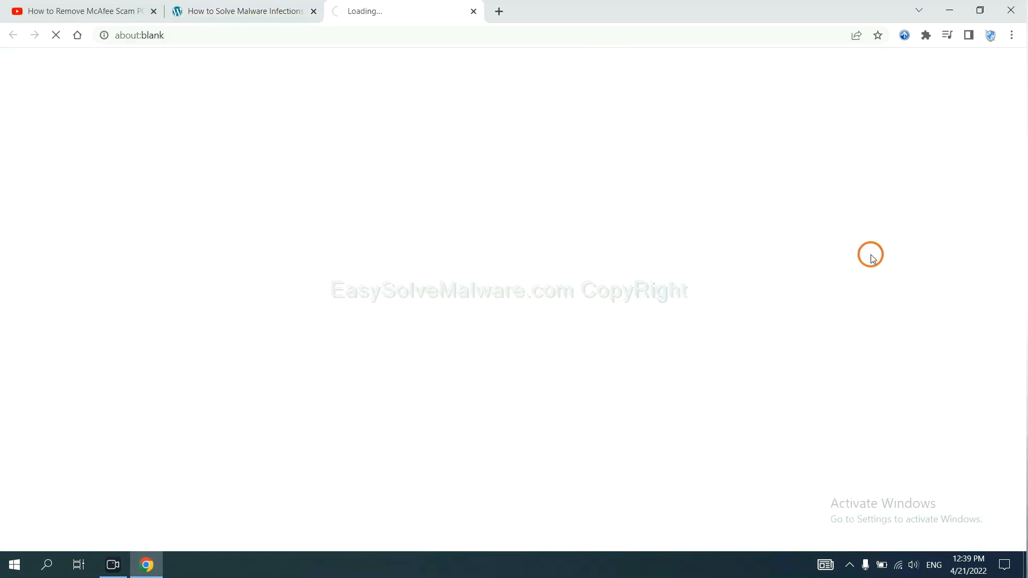
click(791, 258)
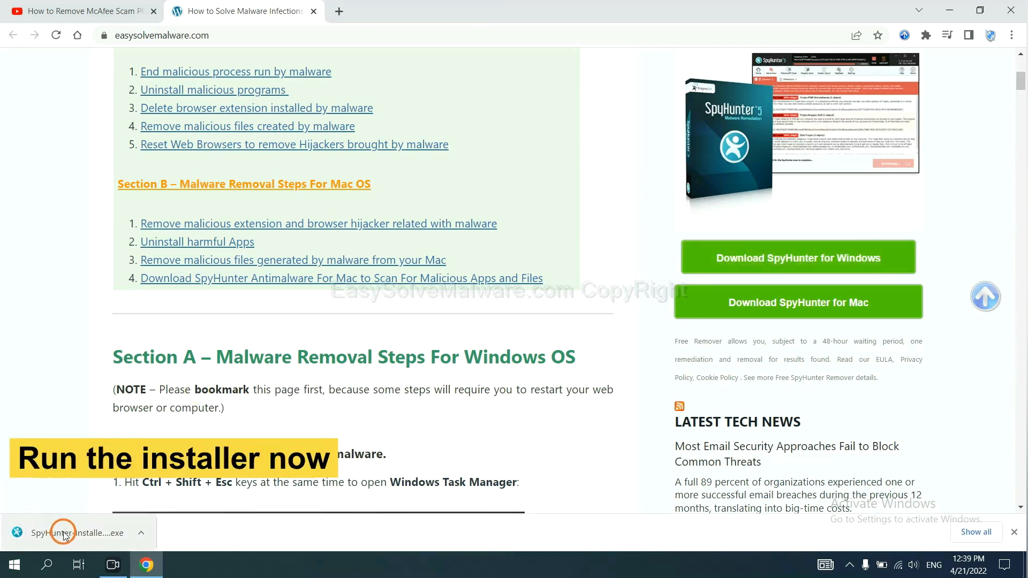
click(63, 532)
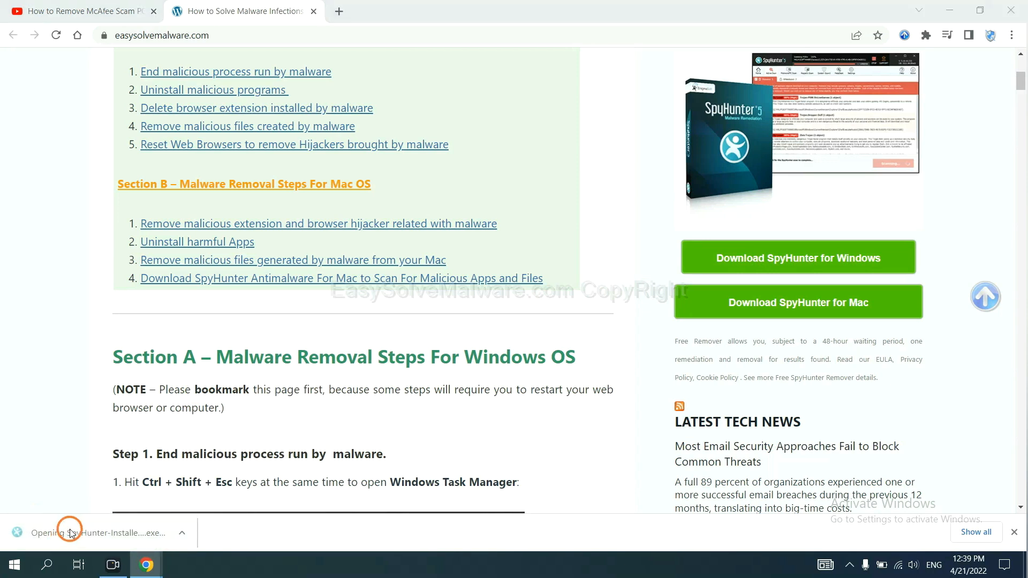
click(99, 532)
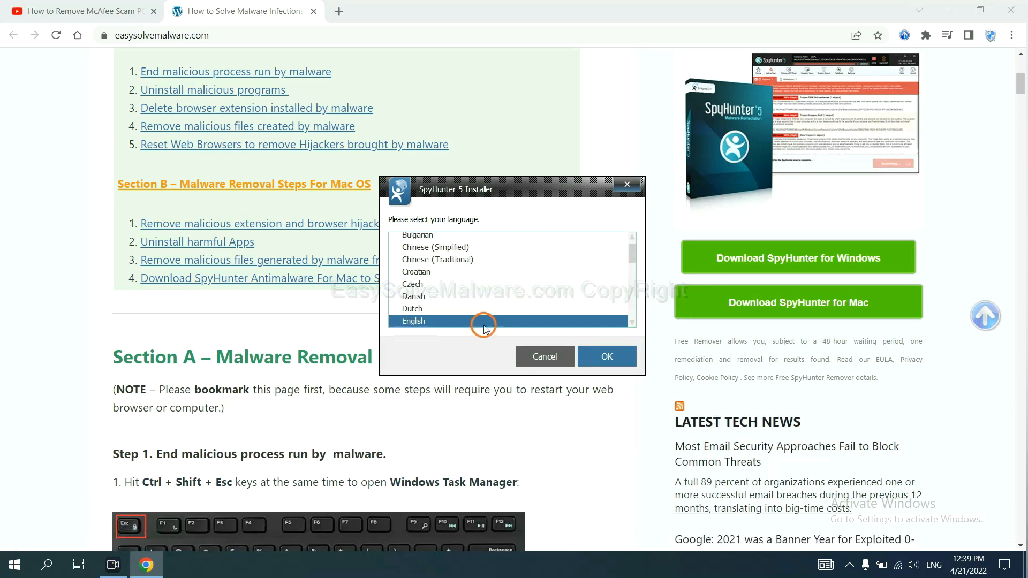
Pick English, continue, accept the EULA and Privacy Policy, and install SpyHunter 5
click(605, 356)
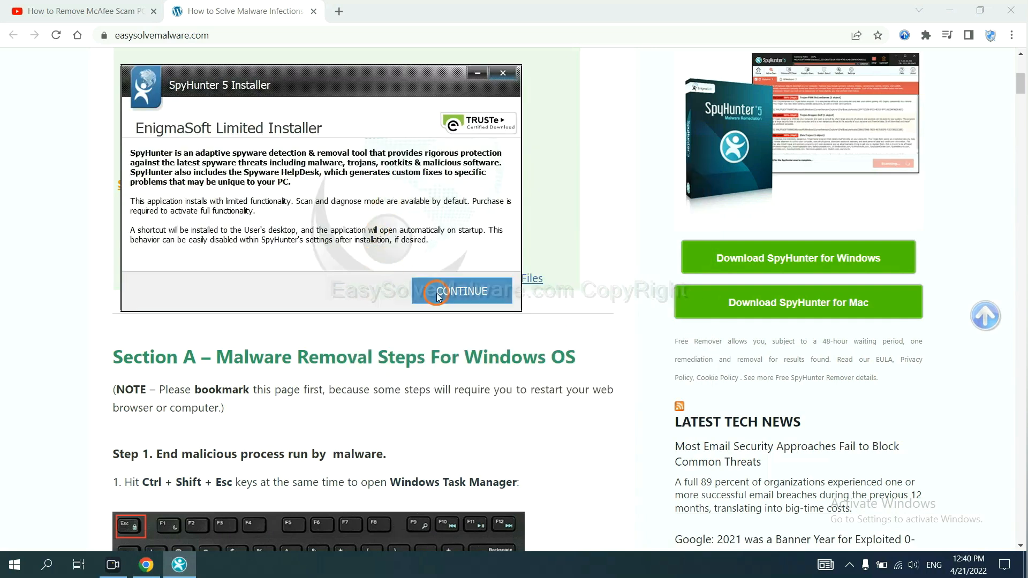
click(462, 291)
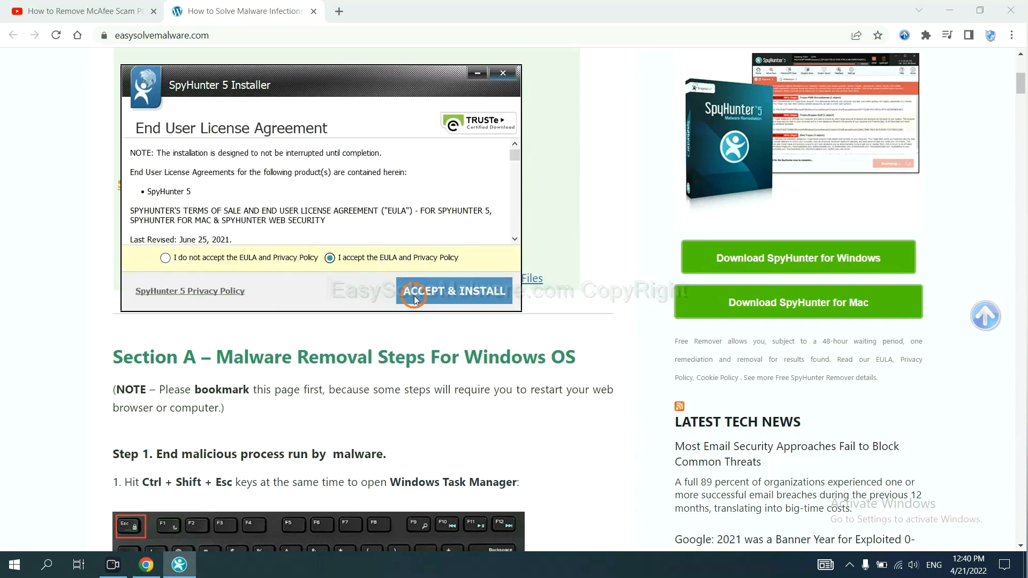
click(454, 291)
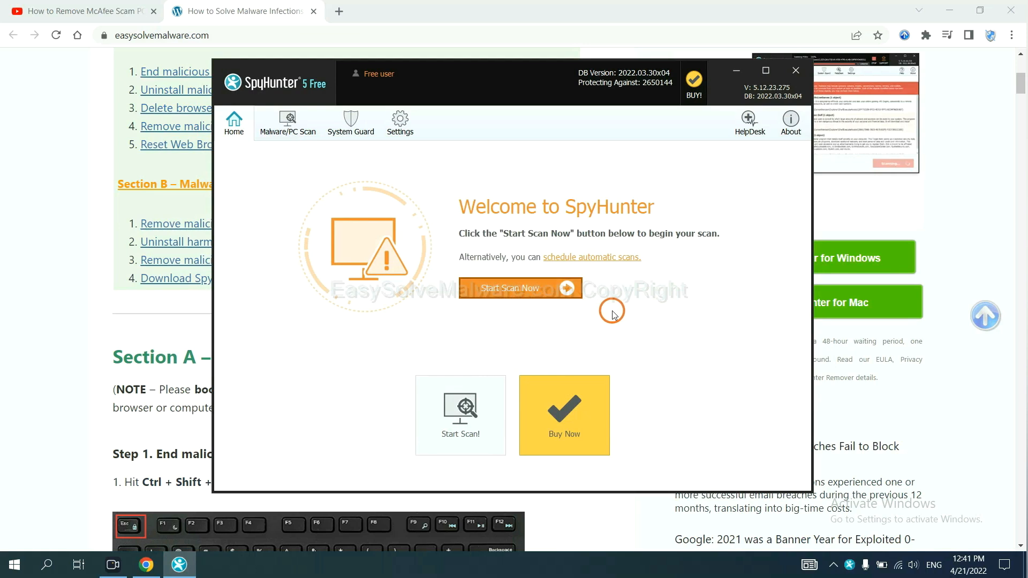
Run a SpyHunter 5 scan and review the detected unknown object remove360.bat
click(520, 288)
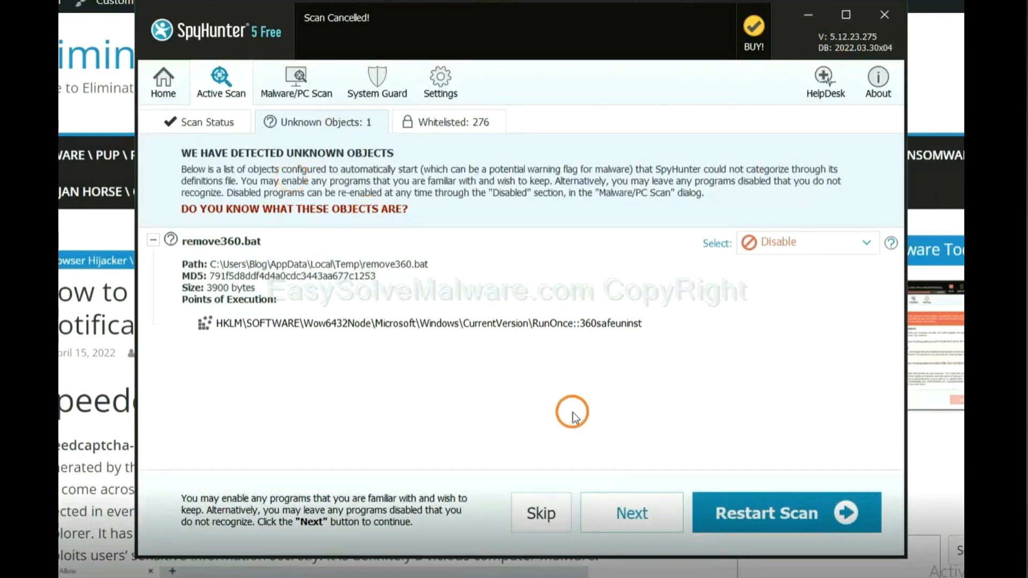
click(630, 513)
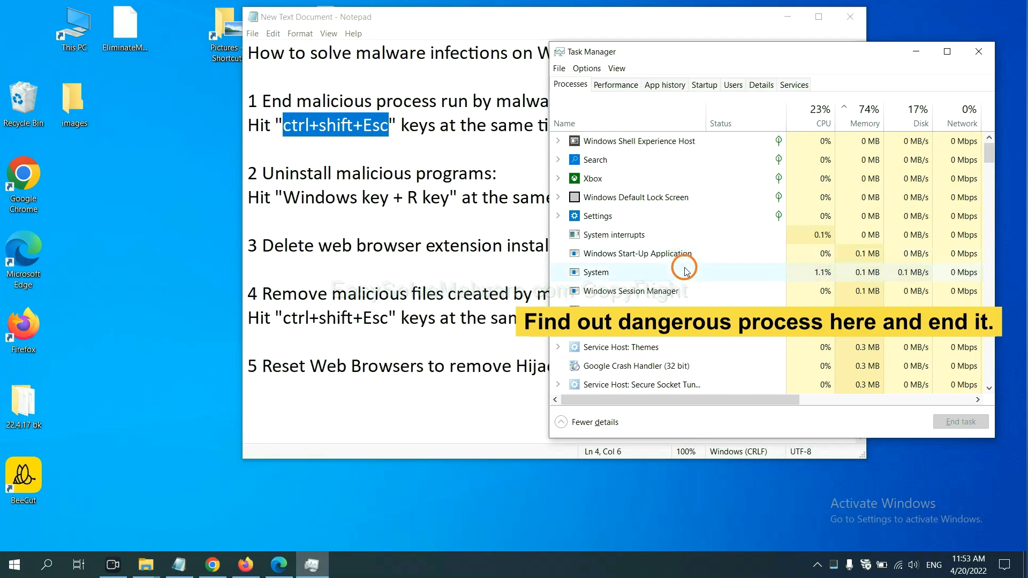
Select the suspicious process in Task Manager's Processes list and end the task
click(594, 272)
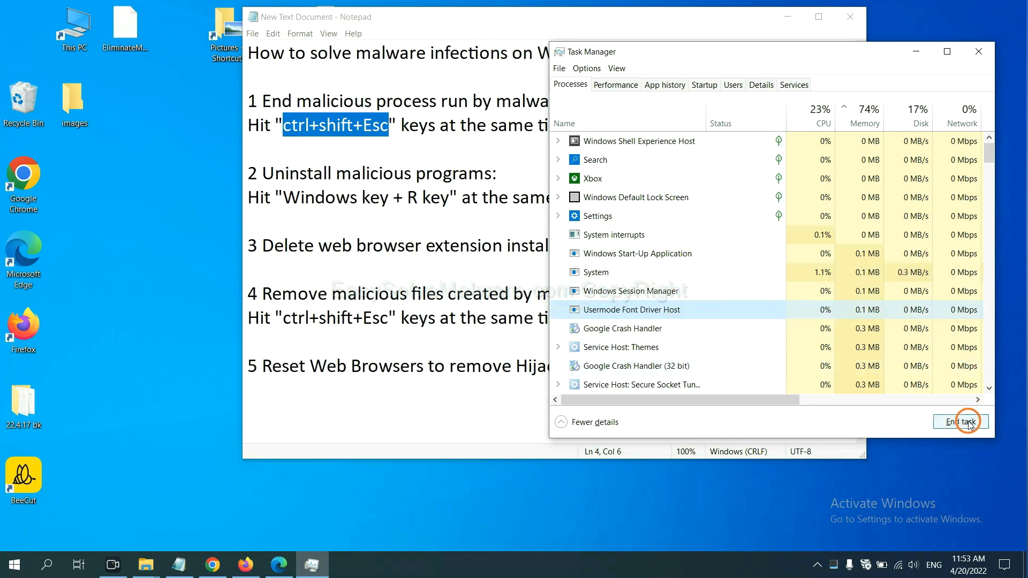
click(978, 51)
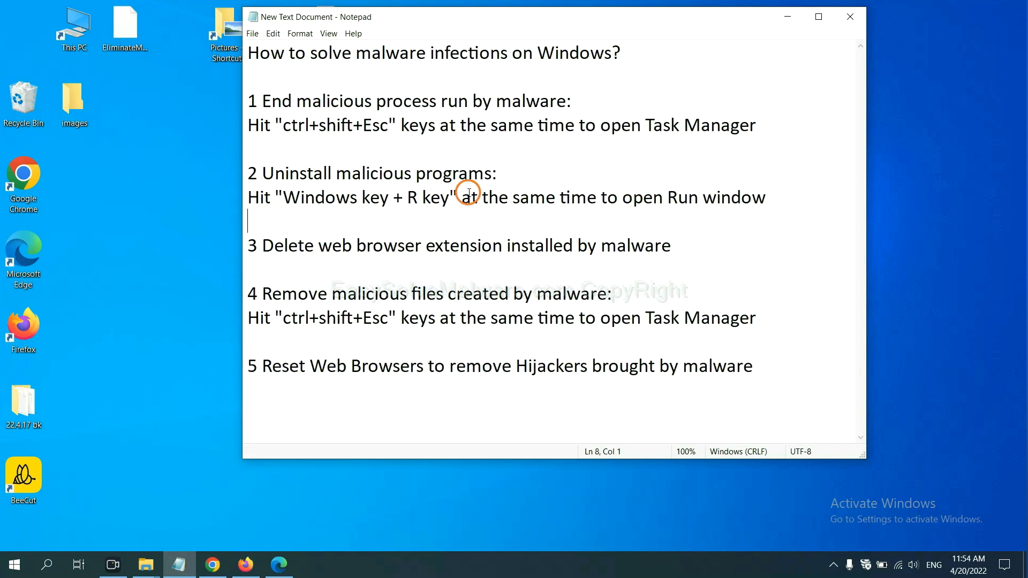
Highlight 'Windows key + R key' in the Notepad guide and bring up the Run dialog
double_click(303, 197)
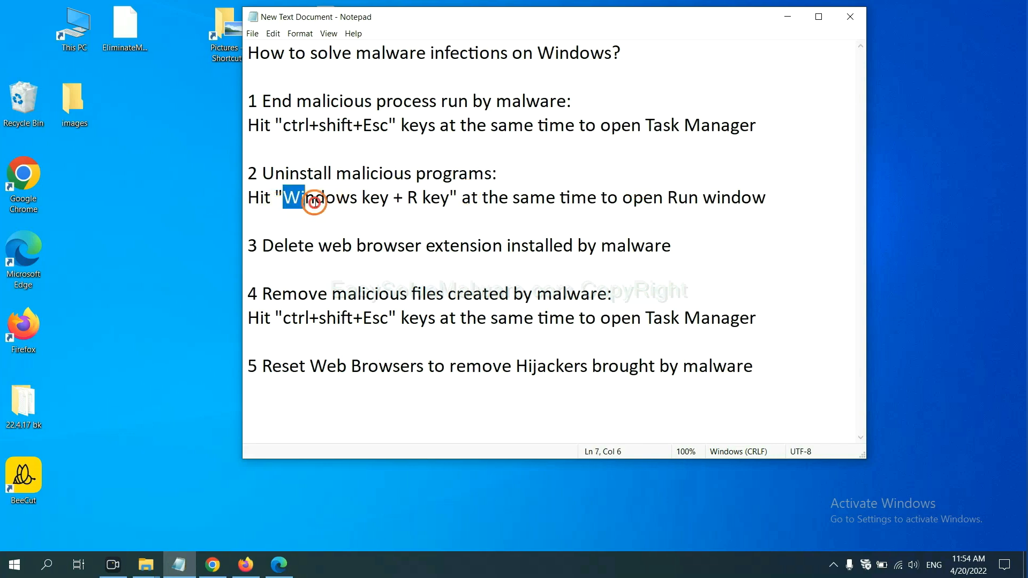
drag(311, 197, 445, 198)
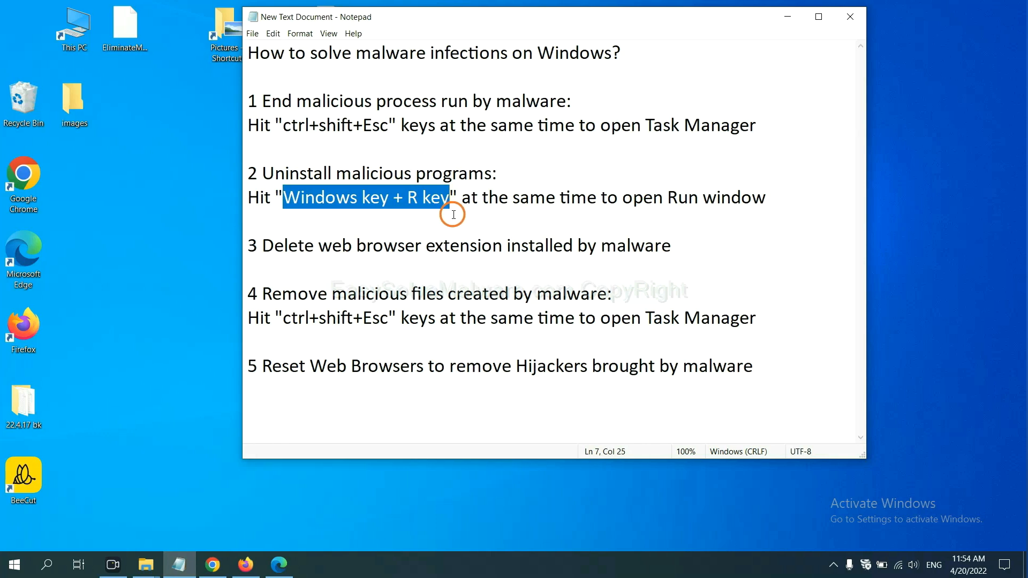
key(win+r)
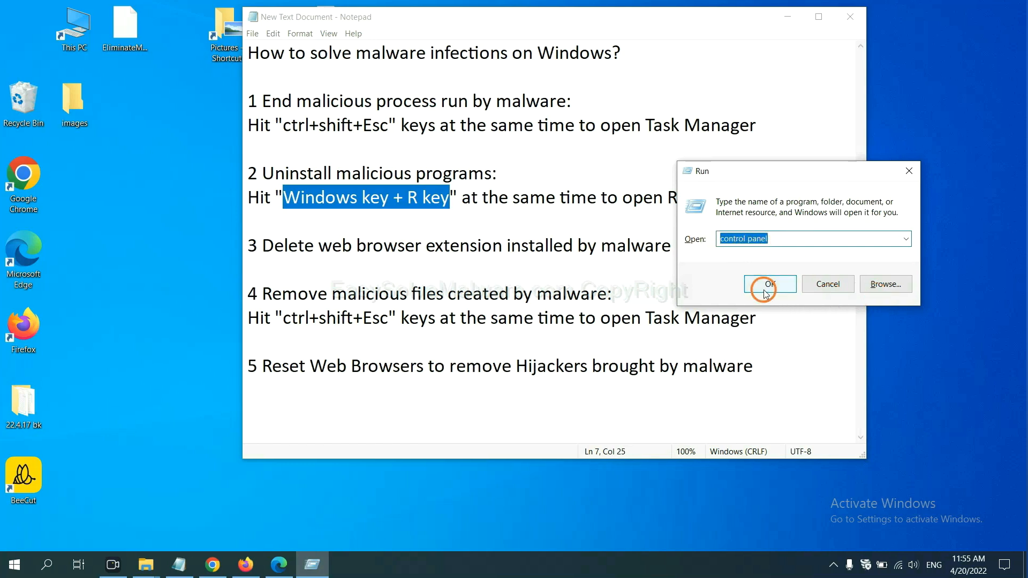
Open Control Panel's Uninstall a program list and select the suspicious program
click(768, 283)
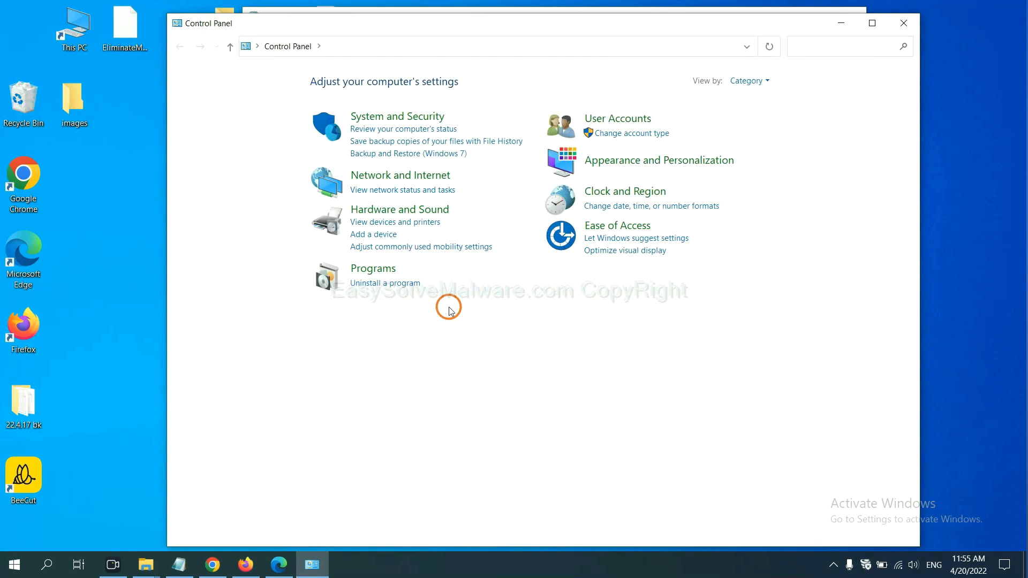
mouse_move(403, 283)
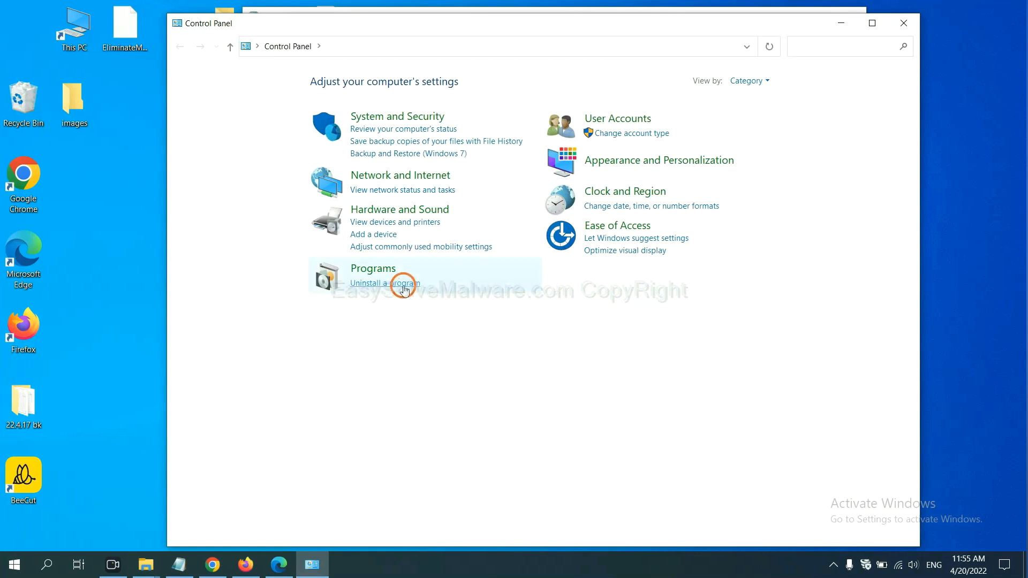
click(385, 282)
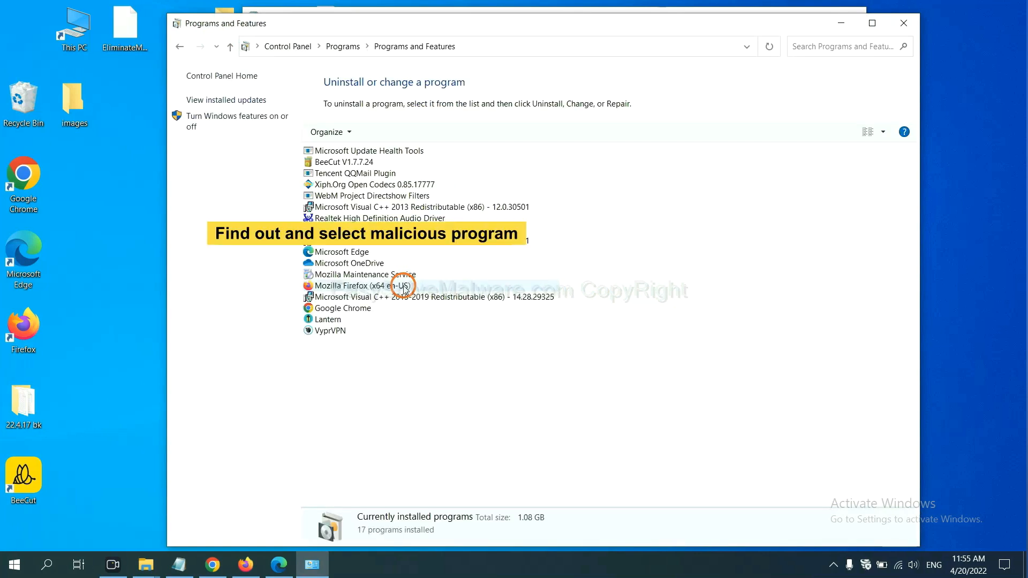
mouse_move(607, 235)
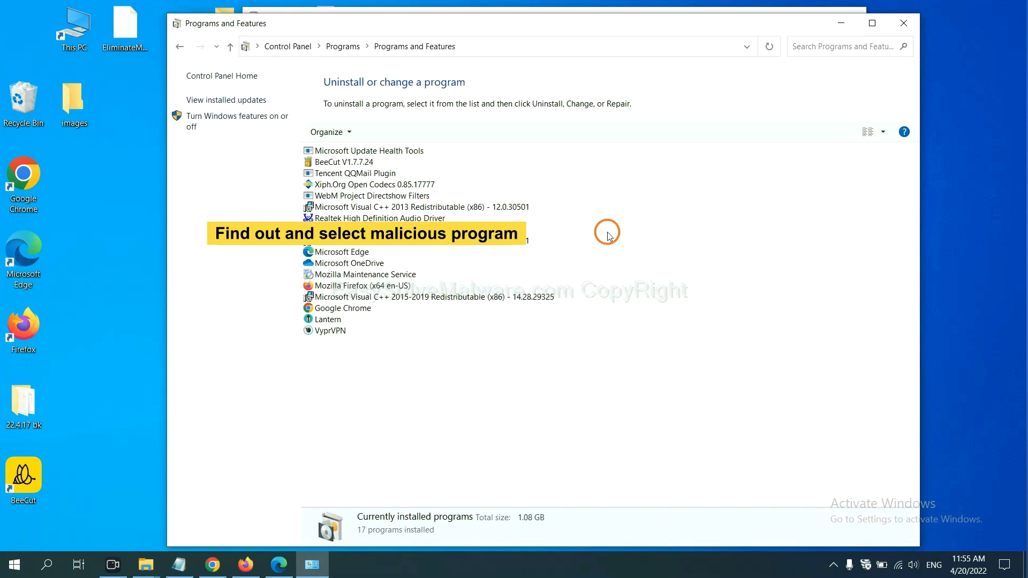
mouse_move(615, 221)
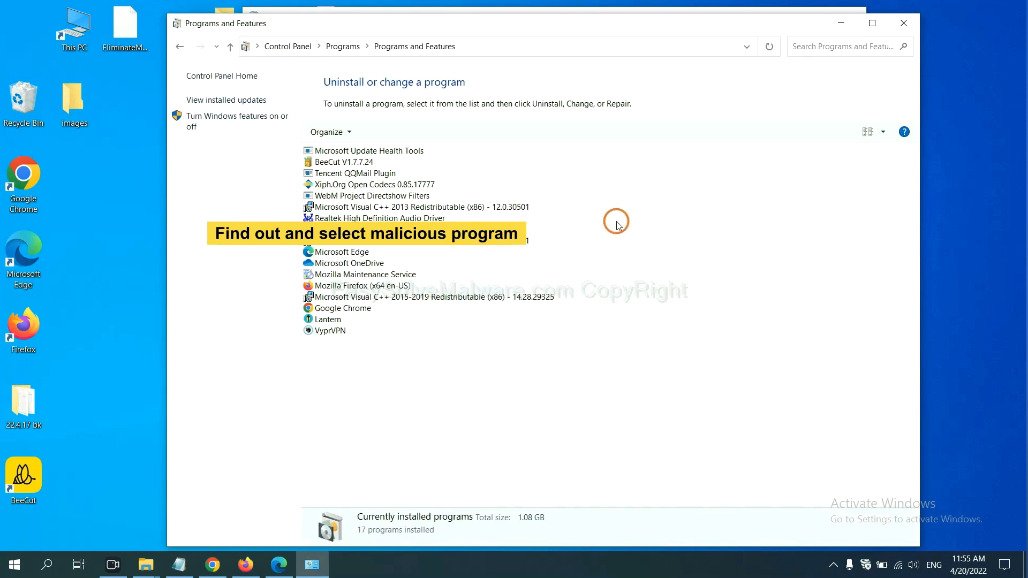
mouse_move(621, 222)
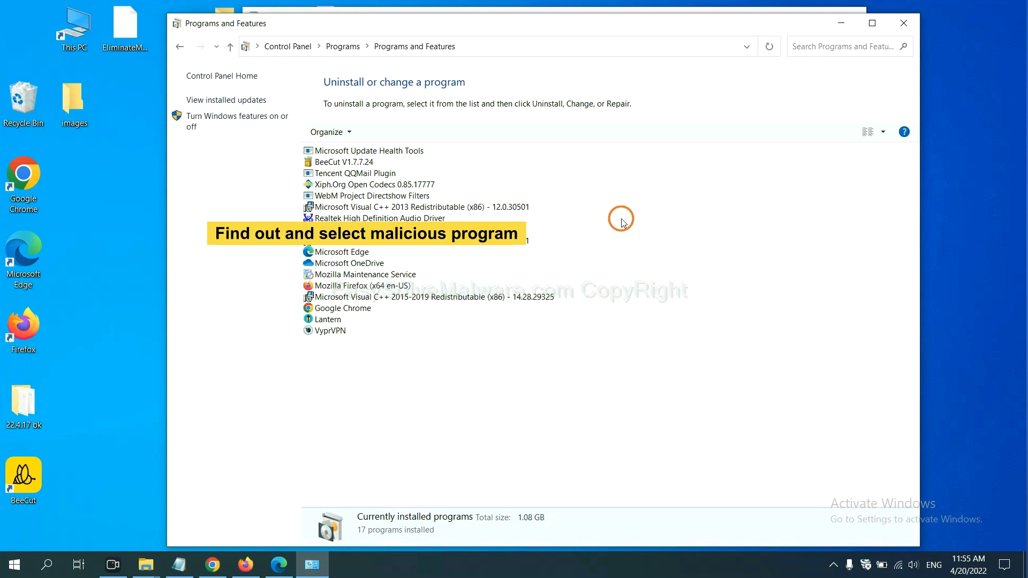
click(367, 184)
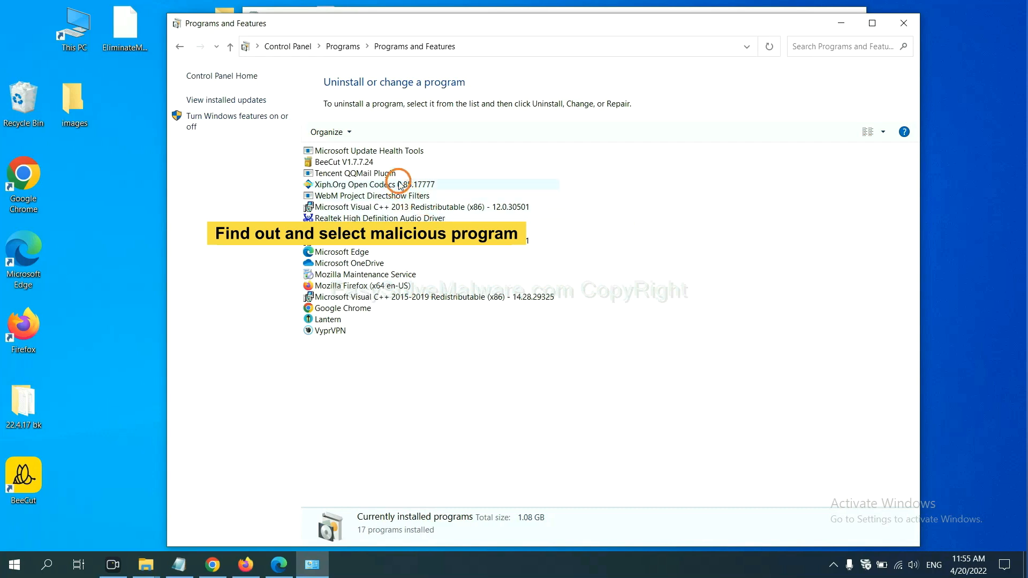
click(367, 184)
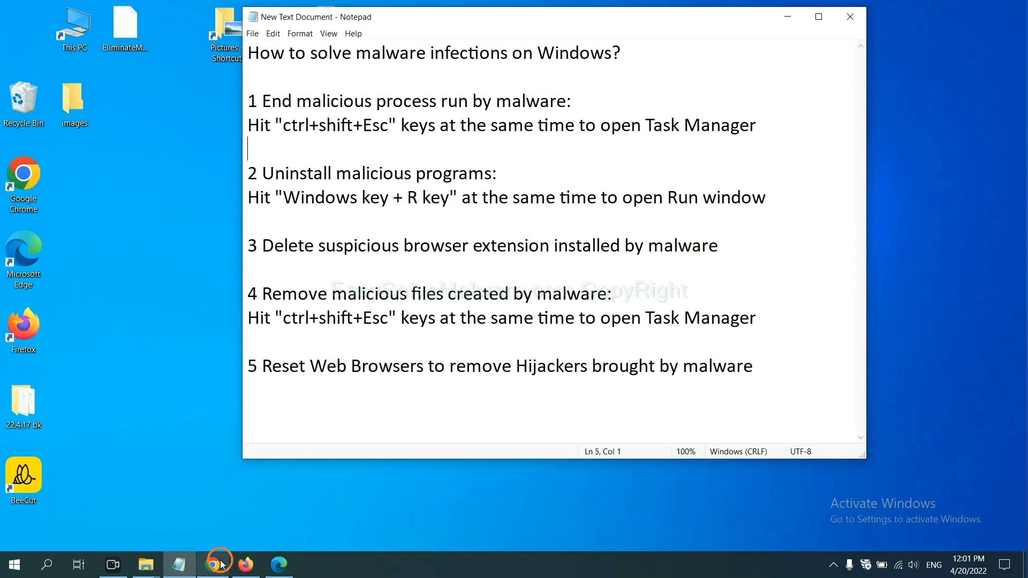
Switch to Chrome and open More tools > Extensions, showing Scroll To Top
click(212, 564)
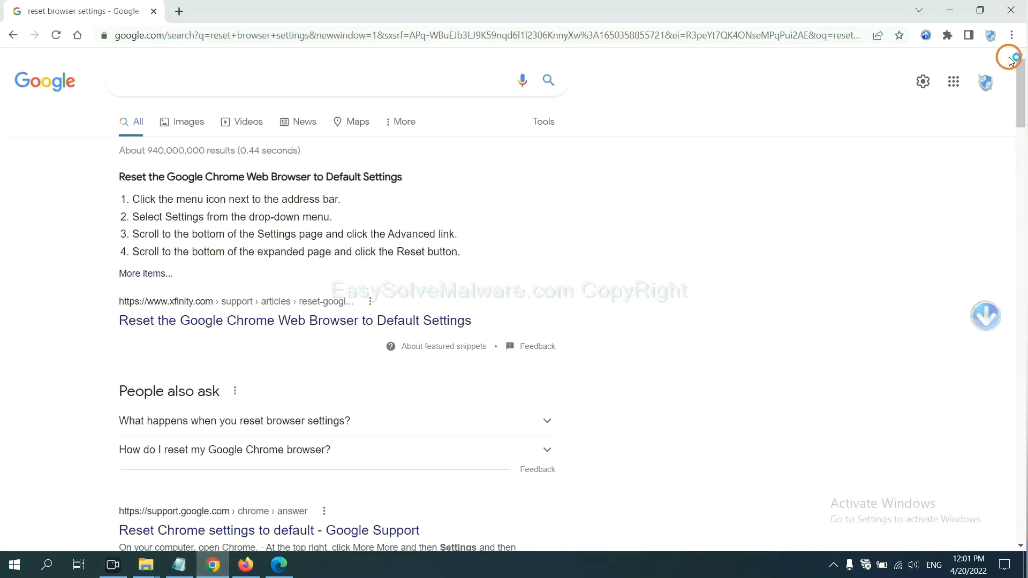
click(1010, 35)
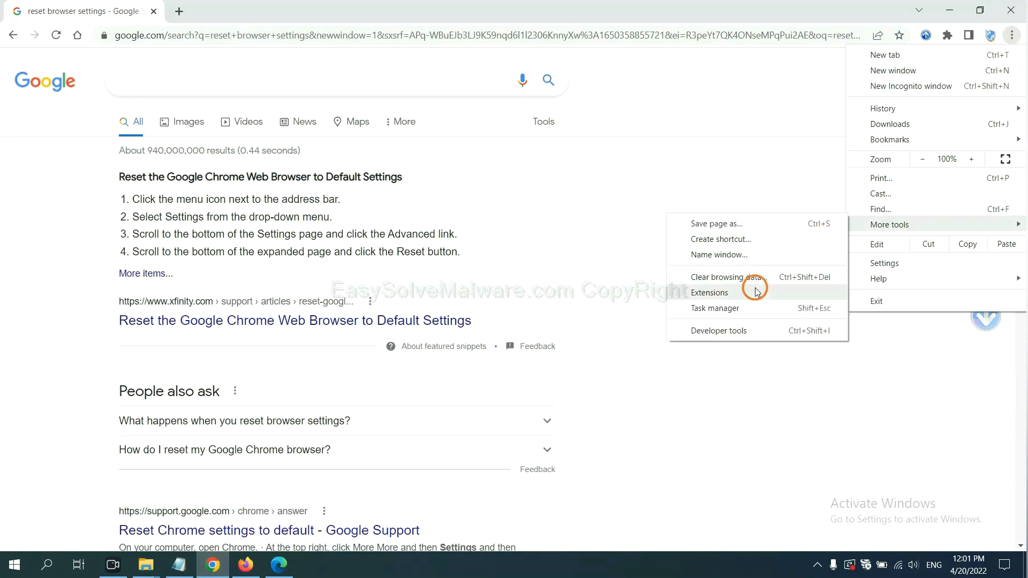
click(709, 292)
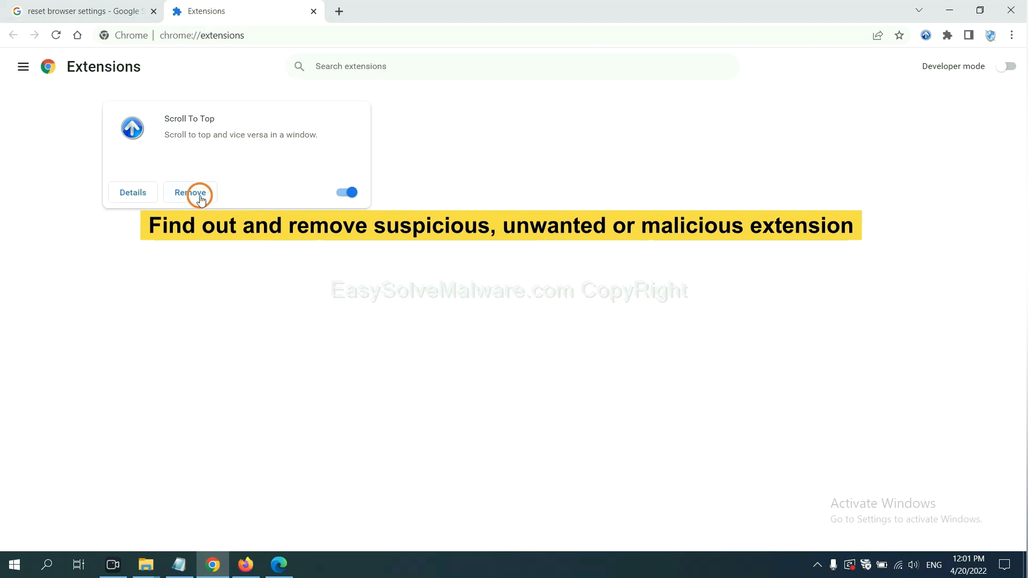
Switch to Firefox, open Add-ons and themes, and show GIPHY for Firefox's options
click(243, 564)
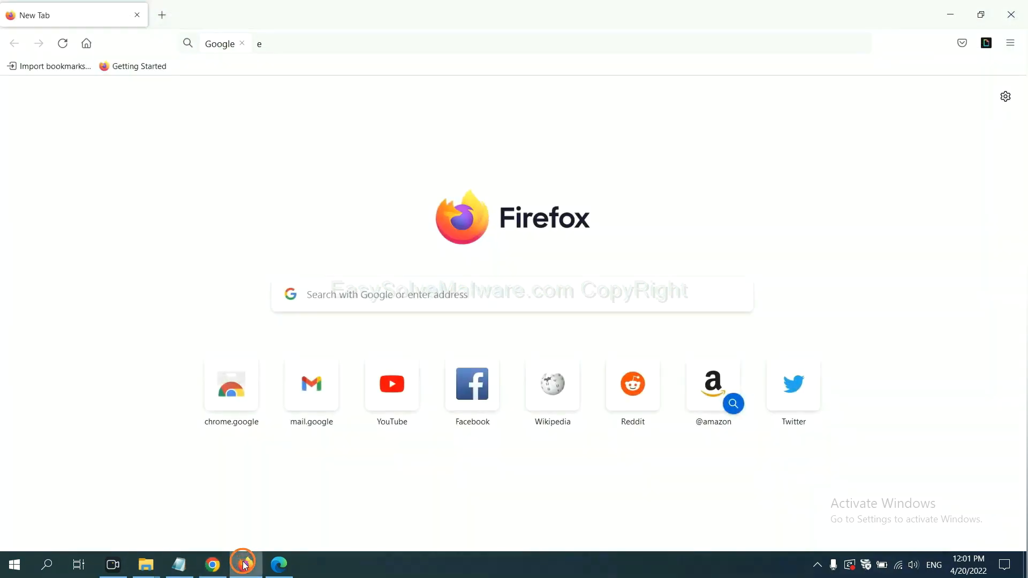
click(1011, 44)
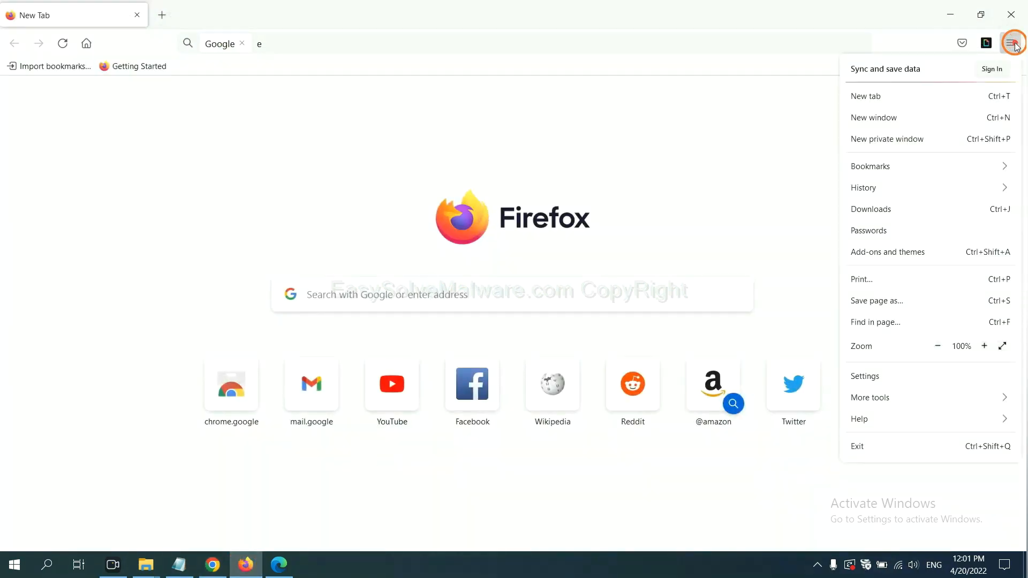
mouse_move(927, 166)
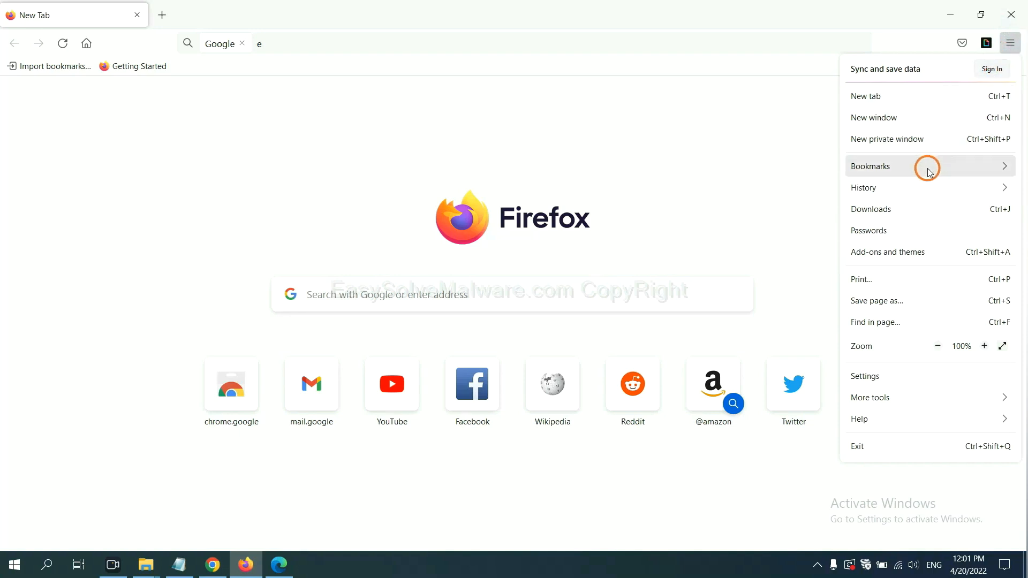
mouse_move(897, 252)
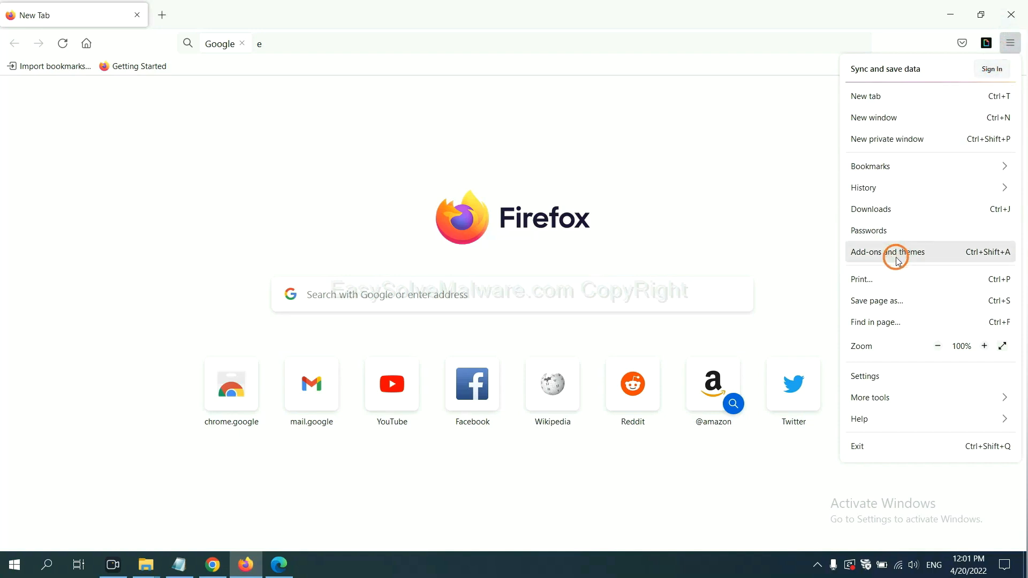
click(886, 252)
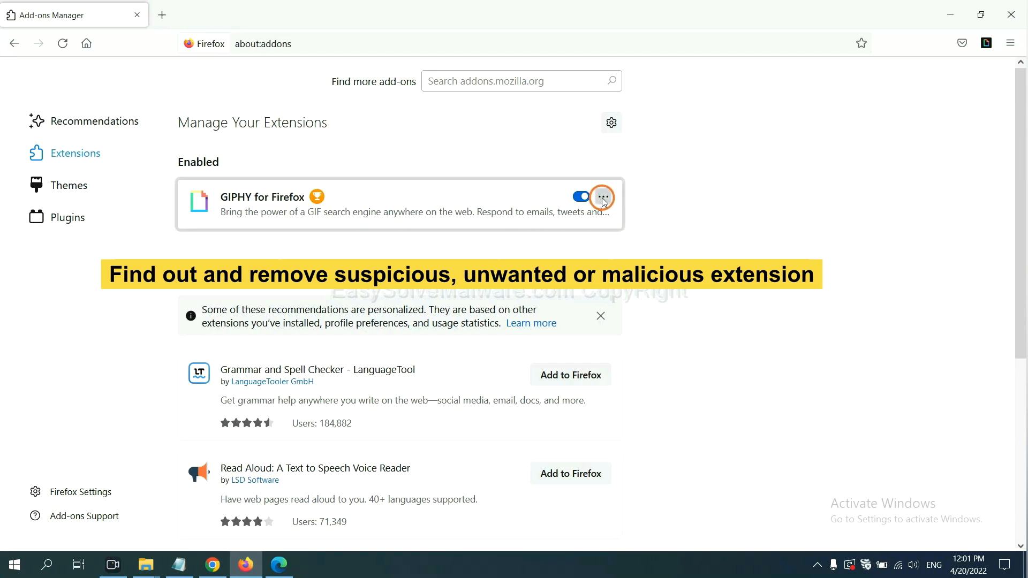
click(602, 197)
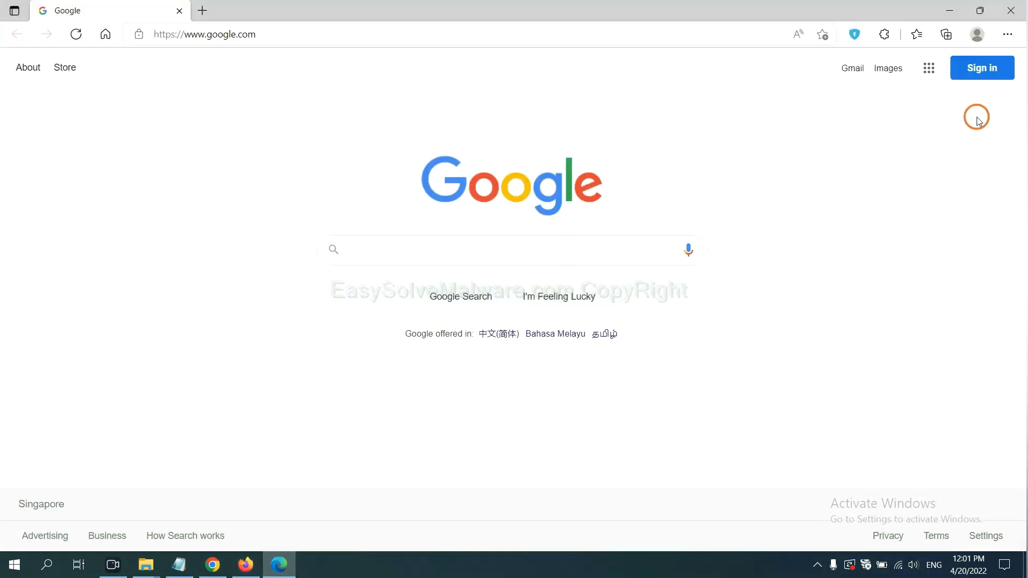
Open Edge's Manage extensions page and remove ArcVpn Free Fast VPN Proxy
click(1007, 34)
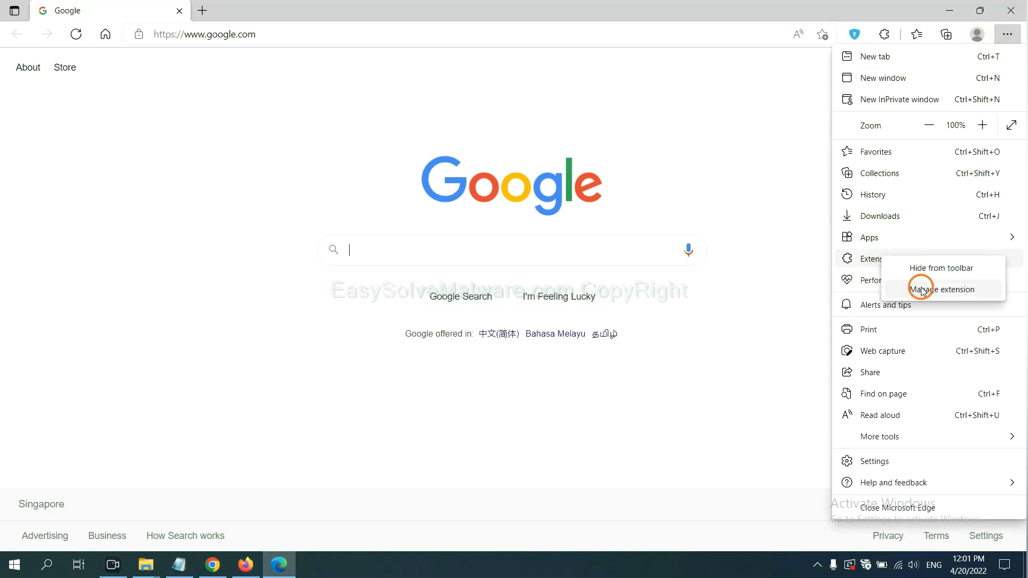
click(940, 289)
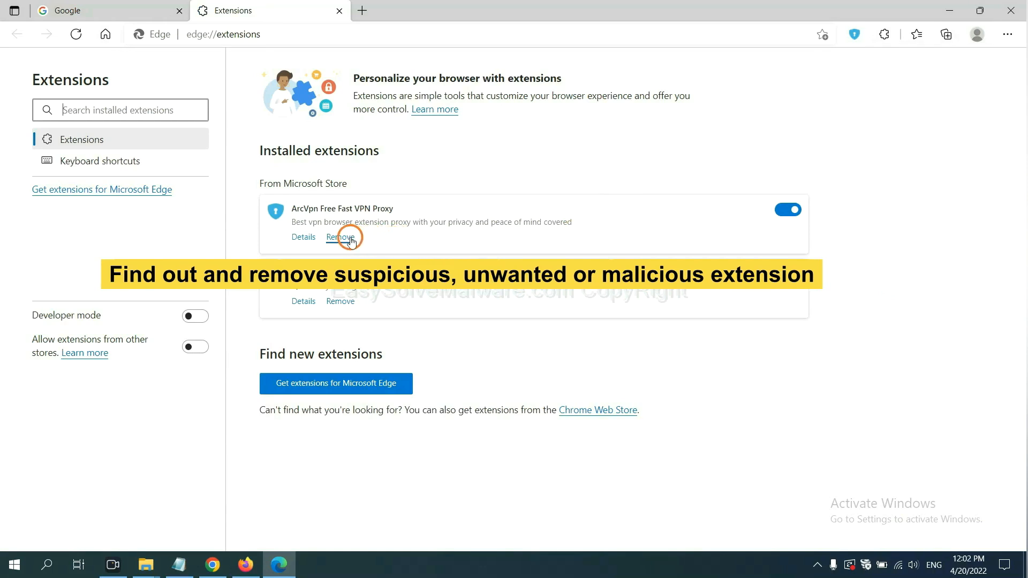
click(339, 237)
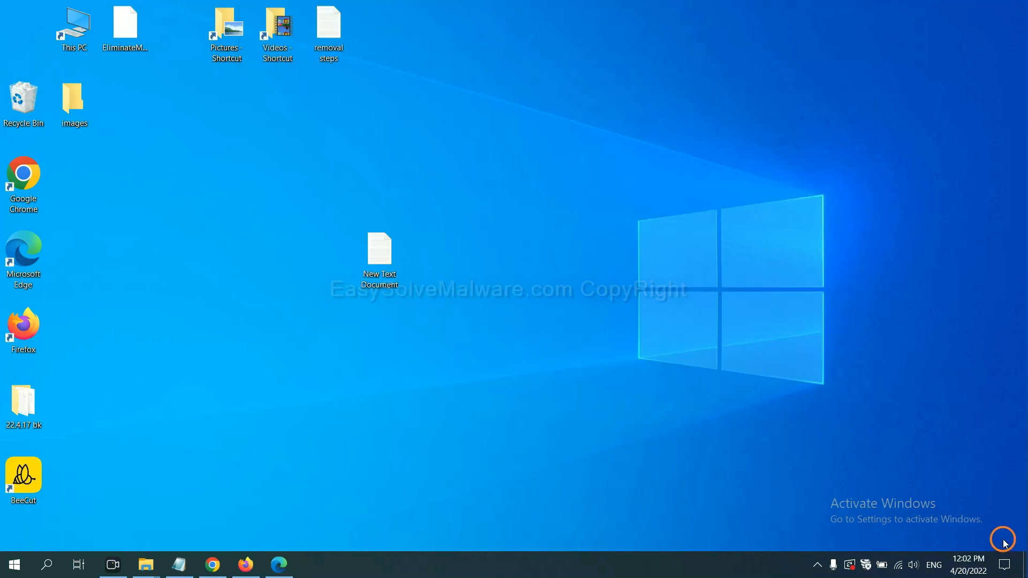
Open the New Text Document guide, highlight the Run step, and launch regedit
double_click(379, 254)
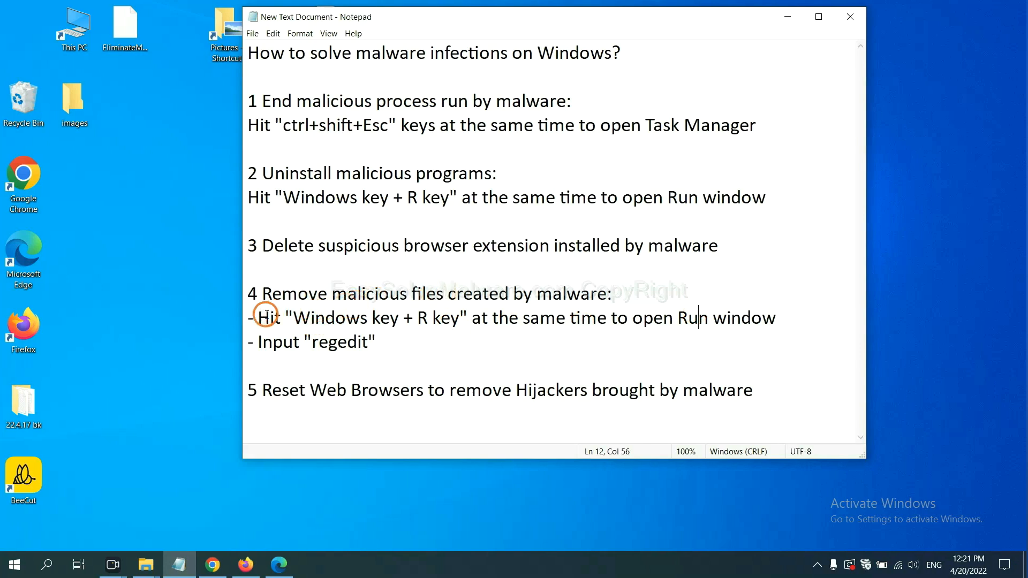
drag(259, 318, 459, 317)
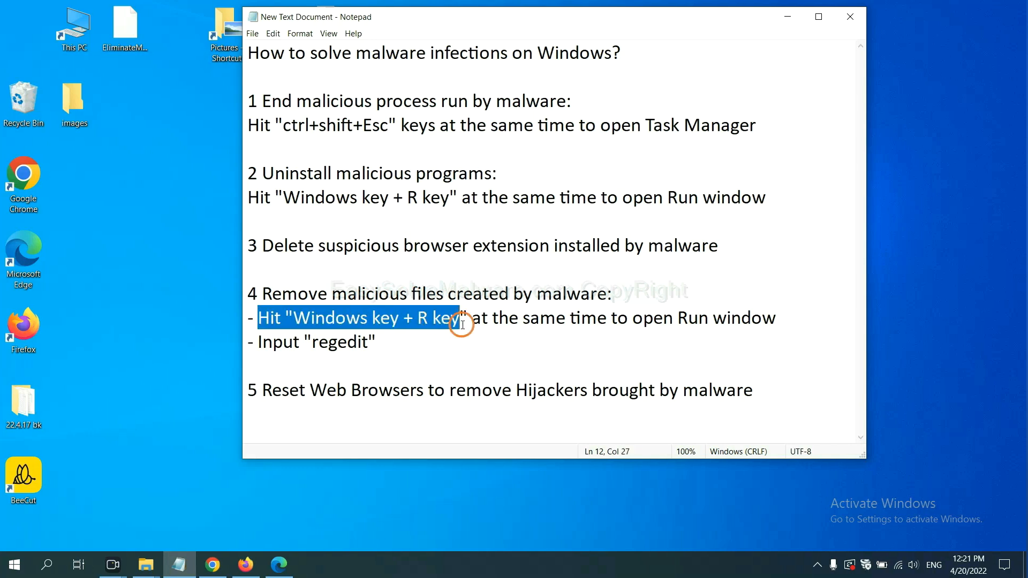
click(595, 318)
text(regedit)
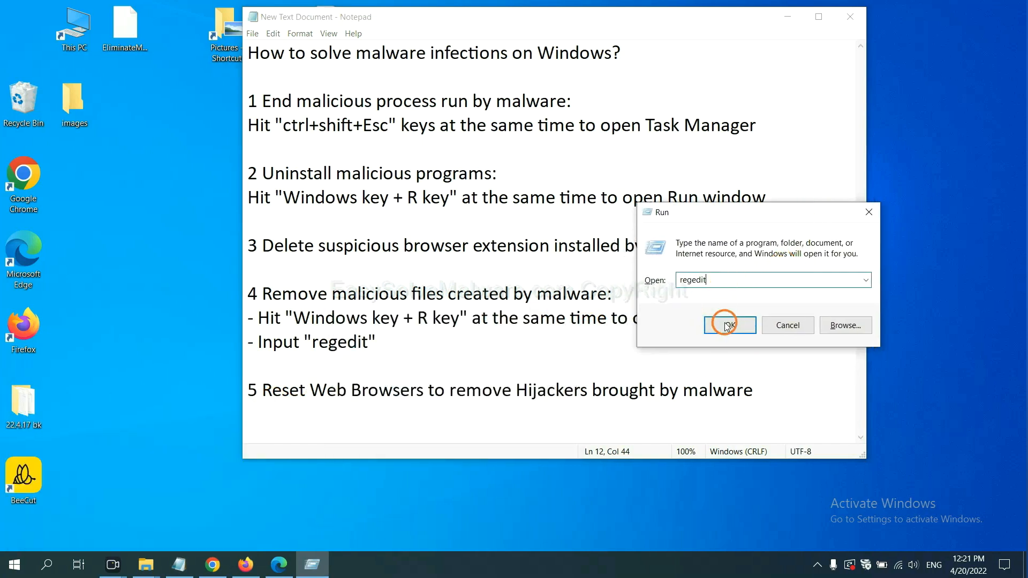
click(729, 325)
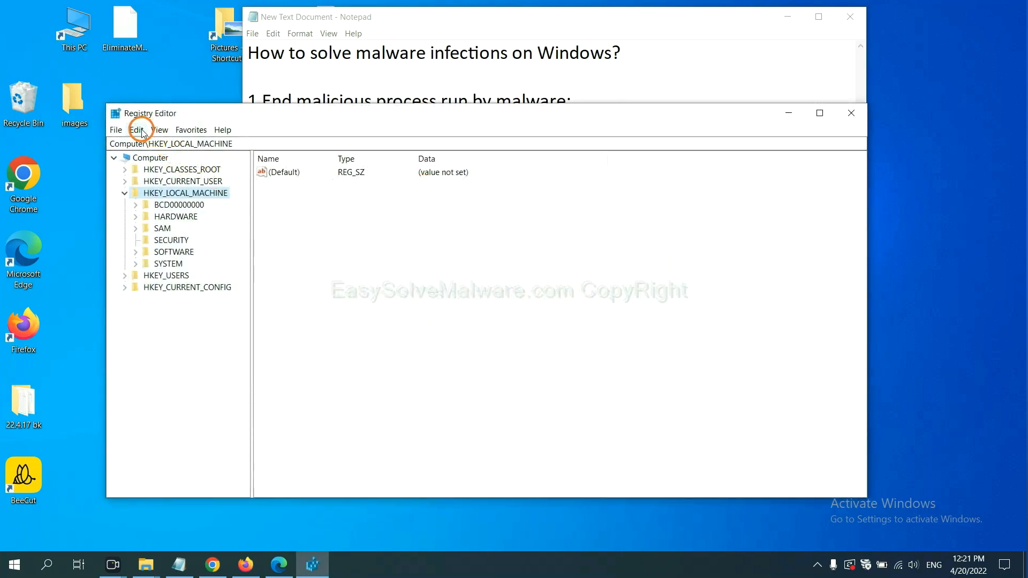
Search the registry for the malware name to reach BeeCut.exe under FEATURE_BROWSER_EMULATION
click(136, 129)
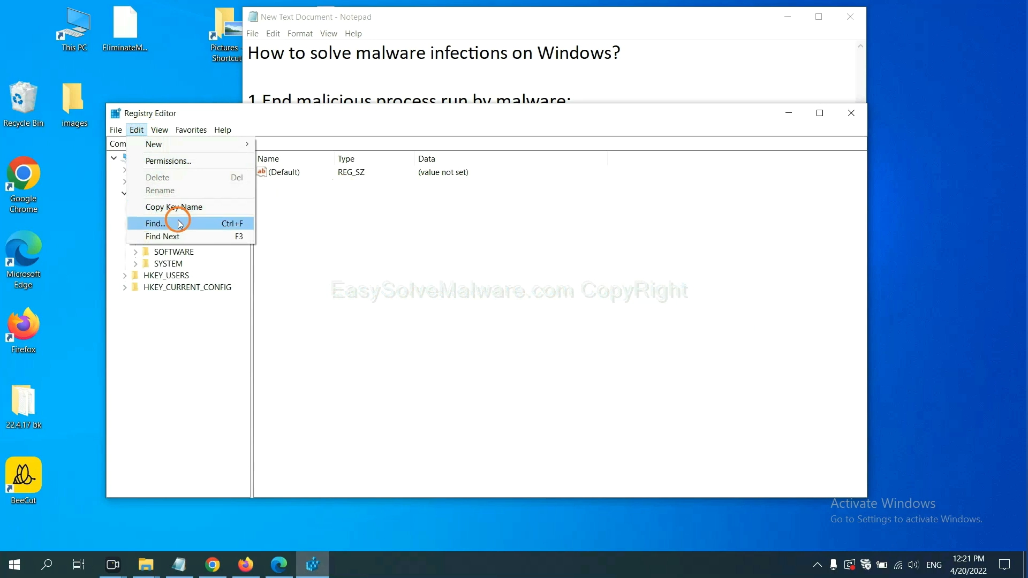
click(155, 222)
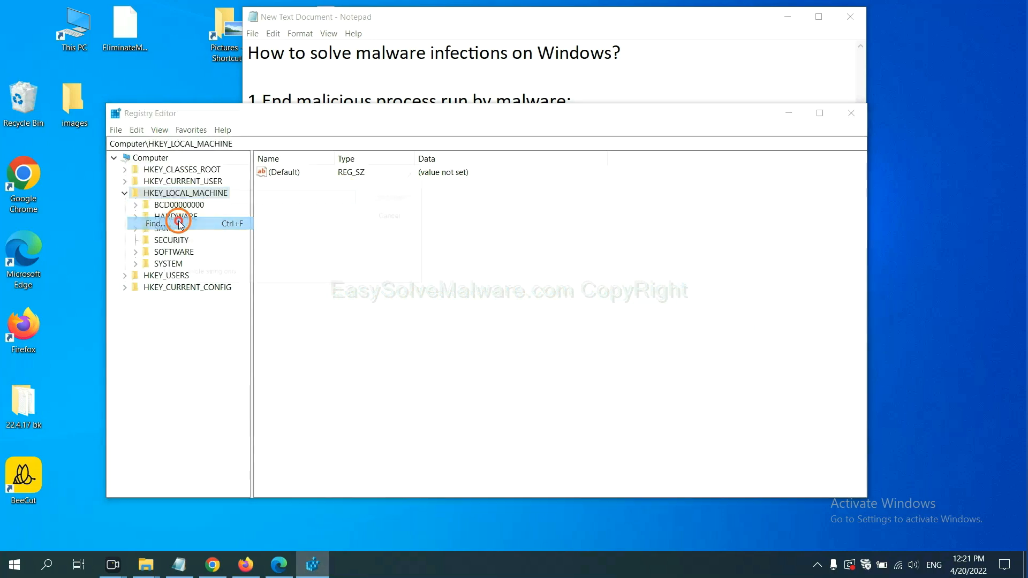
click(155, 223)
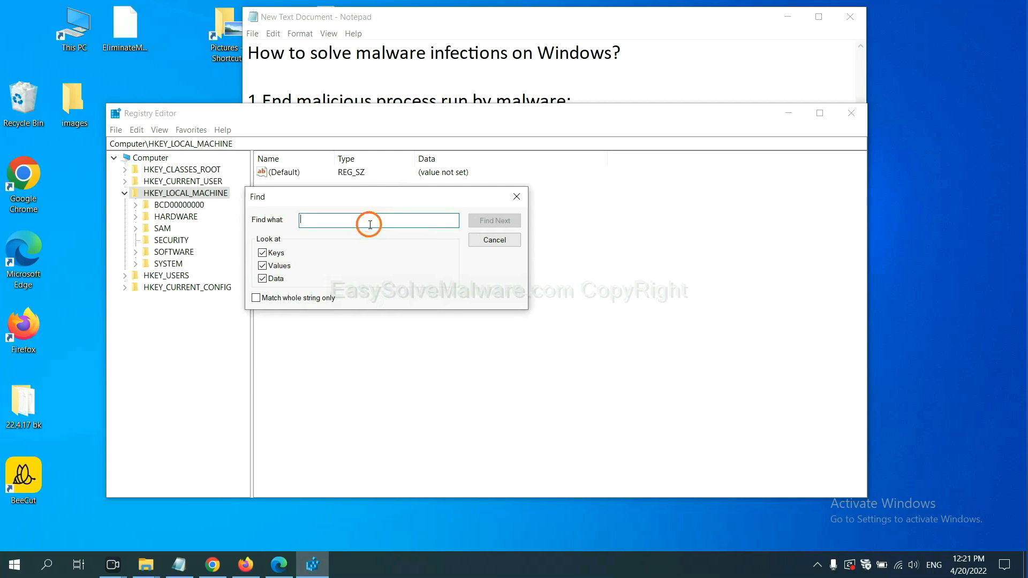
text(Input the name of malware)
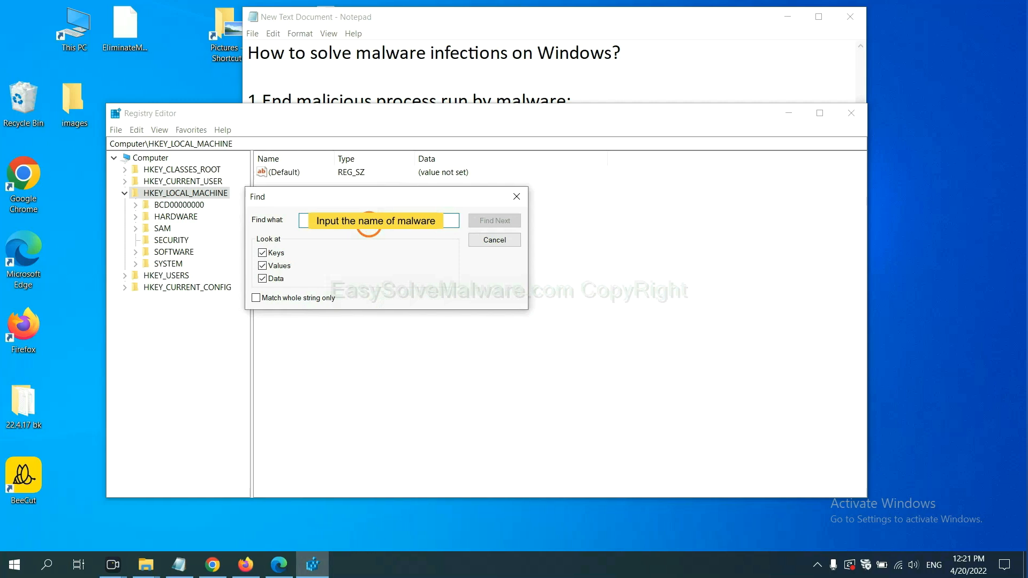
text(be)
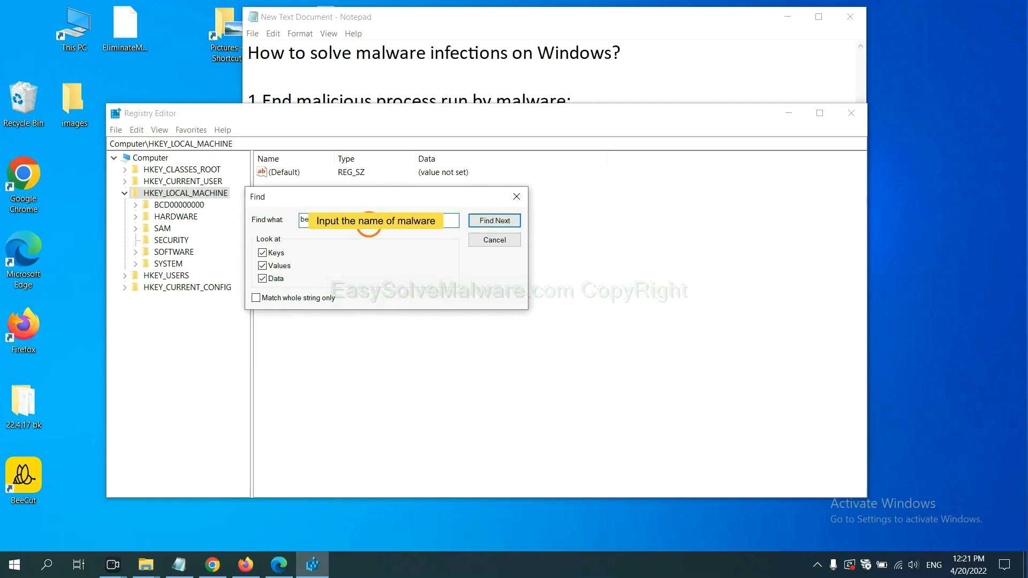
click(494, 220)
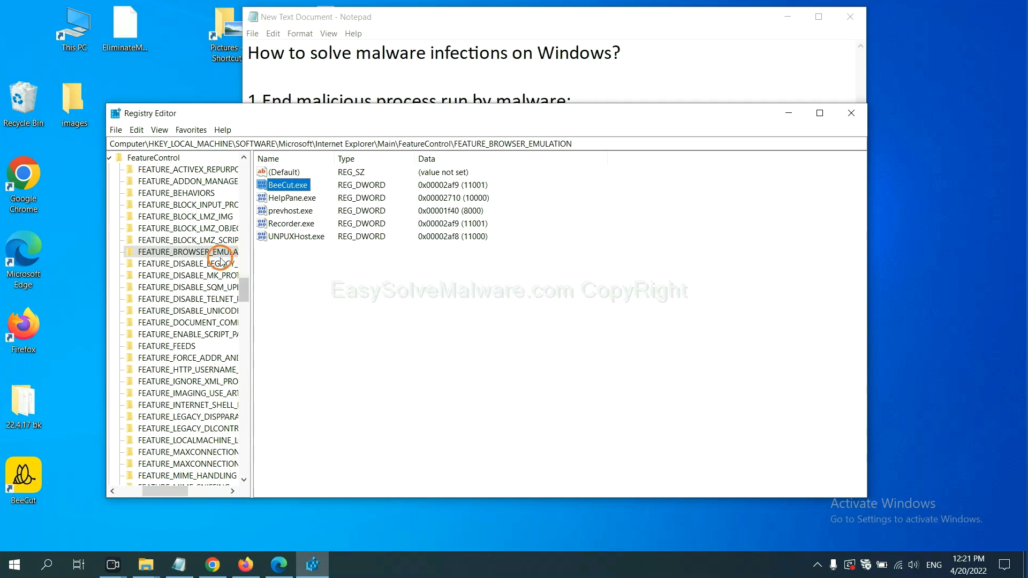
right_click(203, 252)
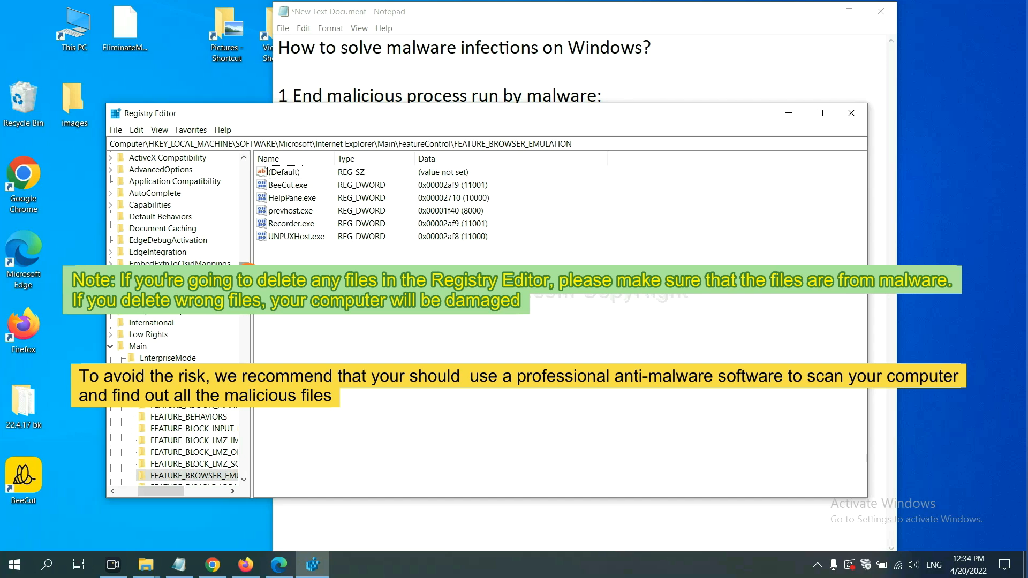
click(357, 328)
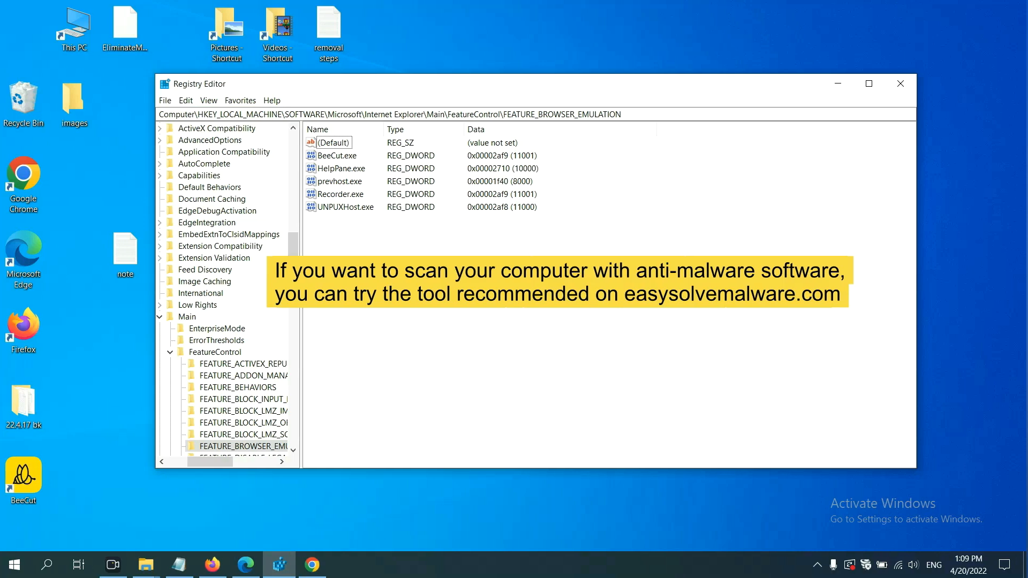
Switch to Chrome and scroll the easysolvemalware.com guide down to its Quick Menu
click(316, 564)
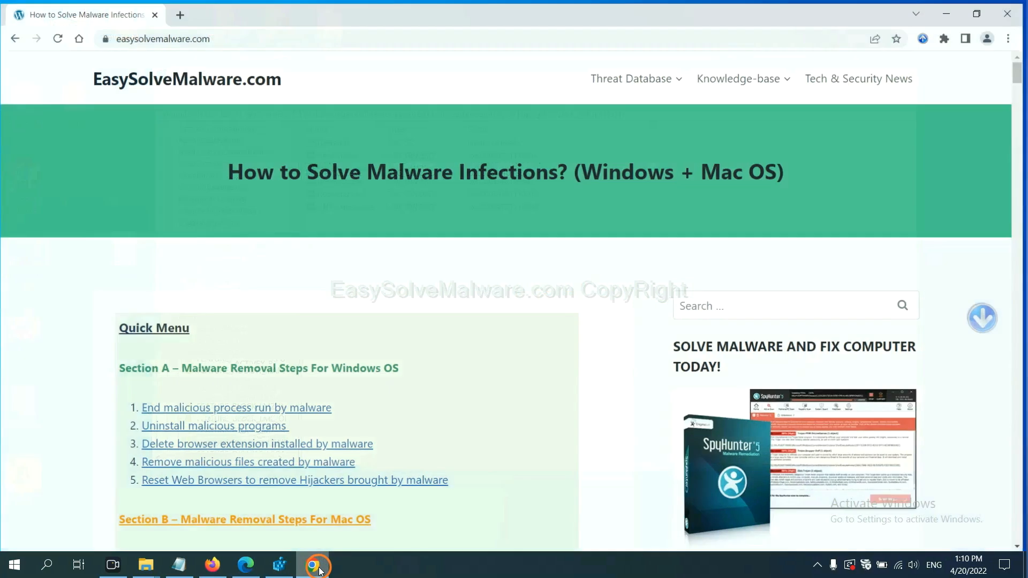
scroll(down, 3)
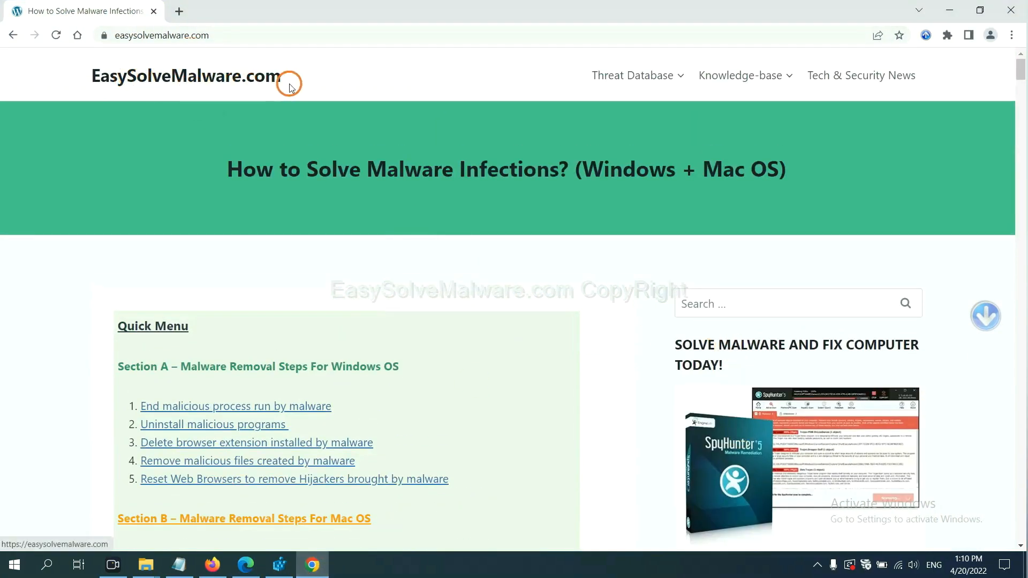
scroll(down, 3)
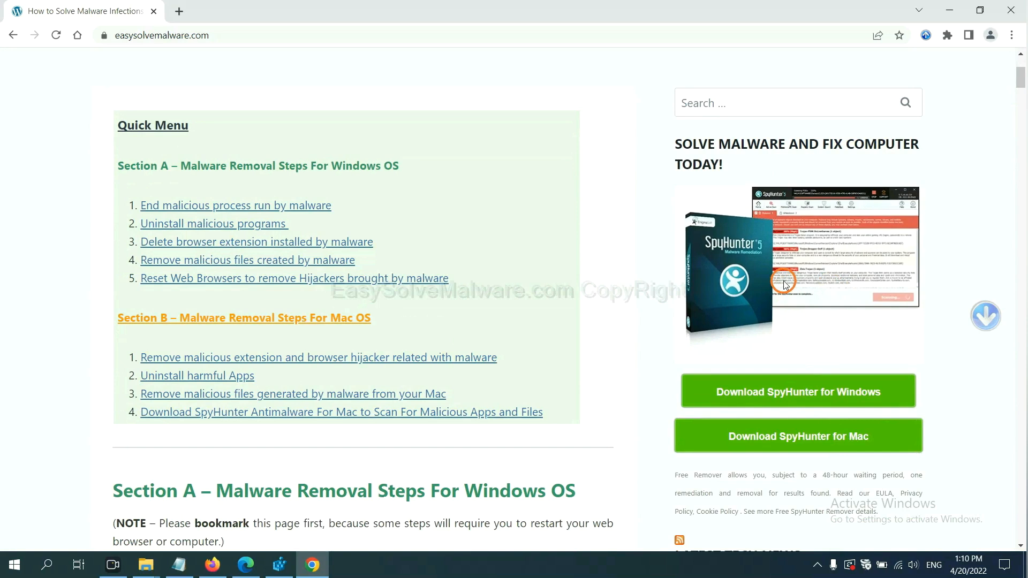
mouse_move(780, 311)
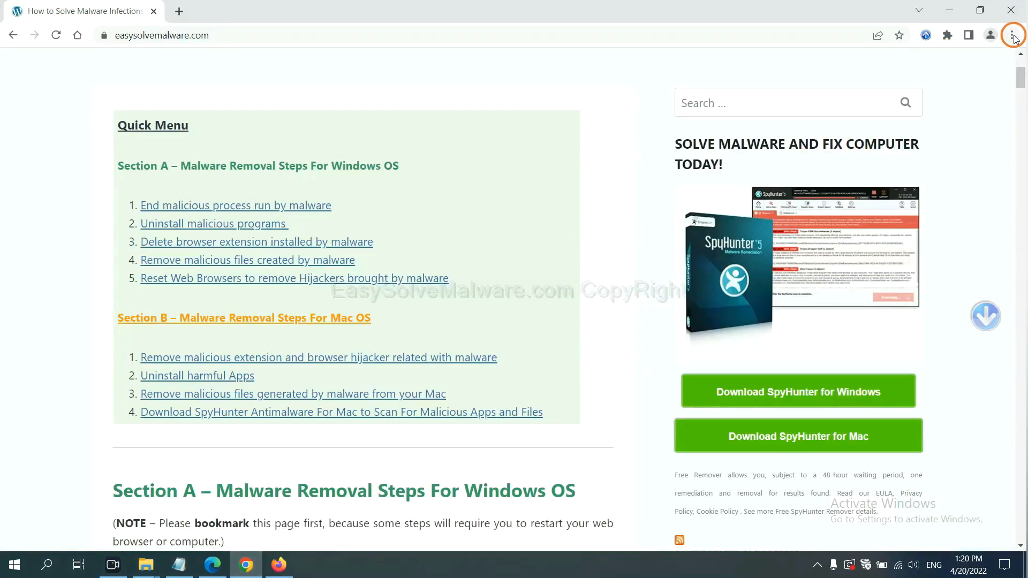
Search Chrome settings for 'reset' and choose Restore settings to their original defaults
click(1013, 35)
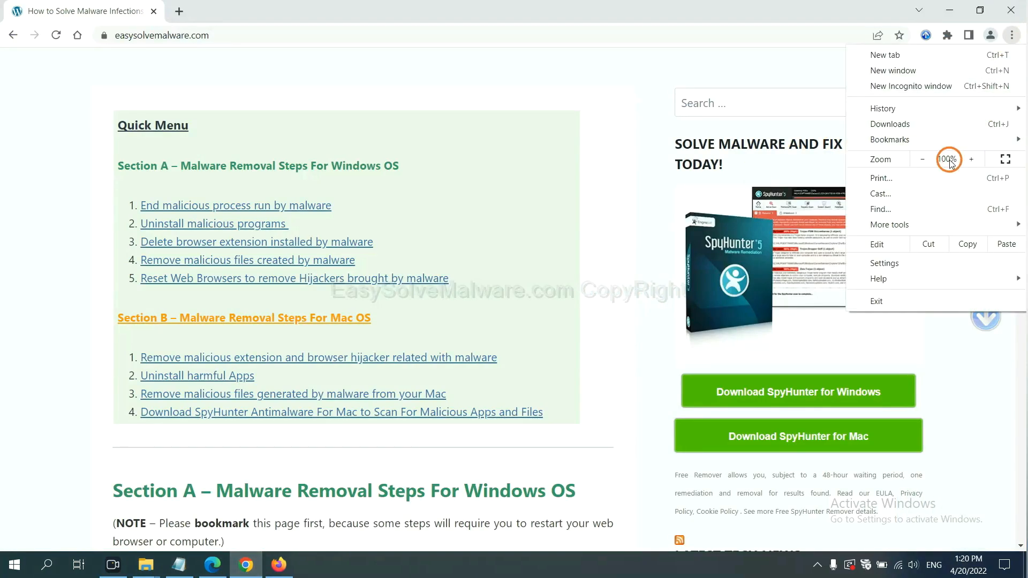
click(884, 263)
text(r)
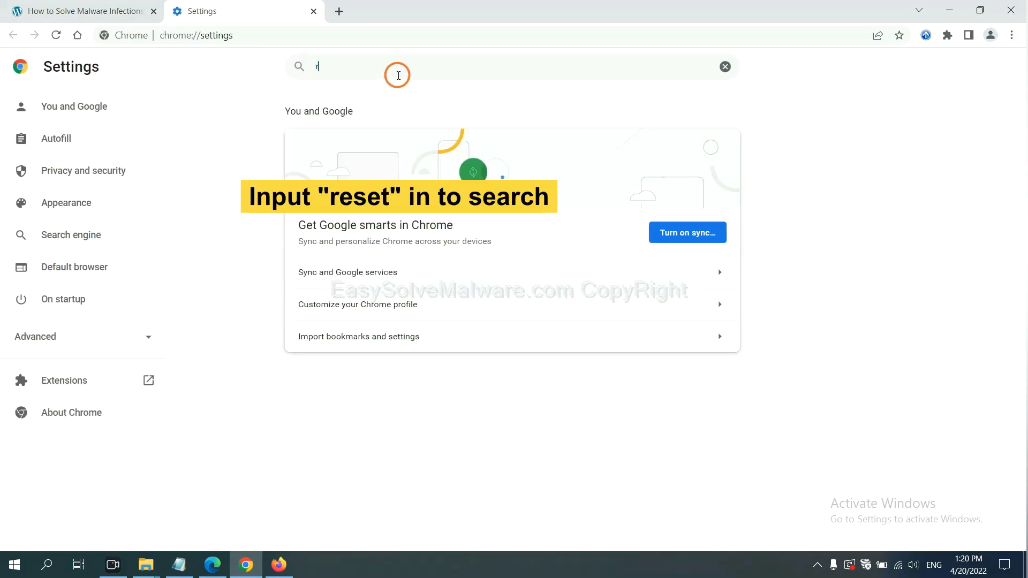
text(eset)
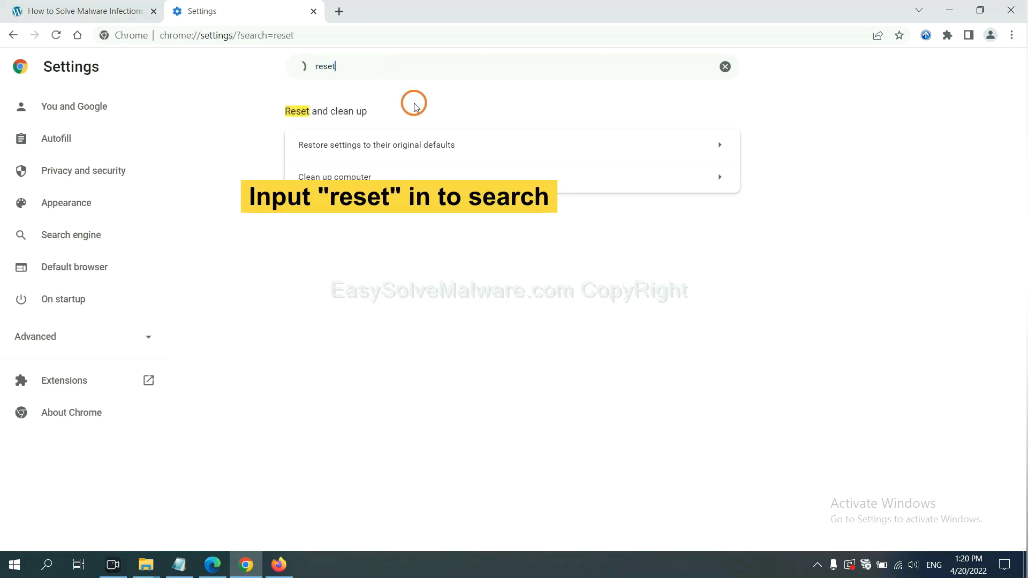
click(375, 145)
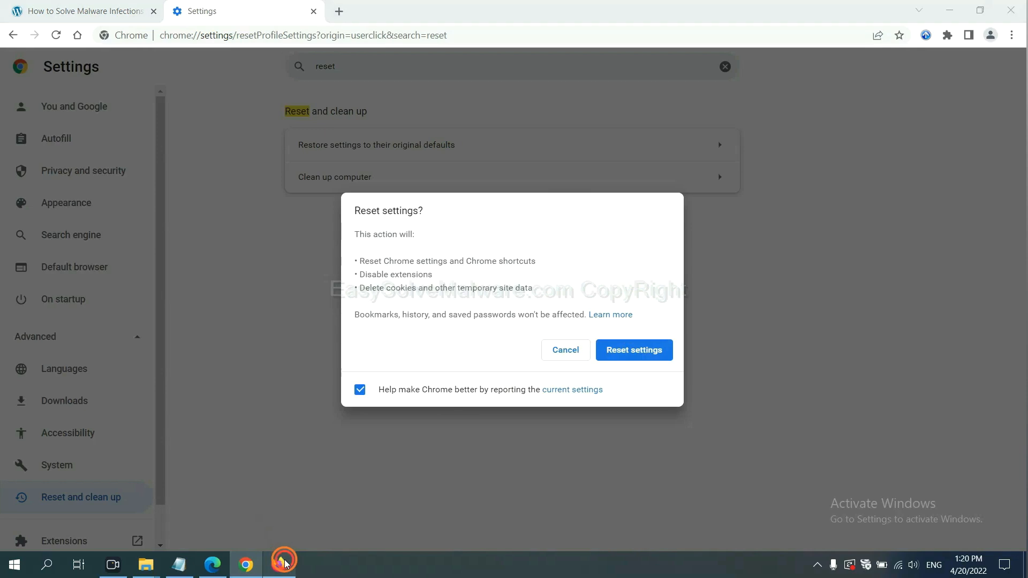
Open Firefox's Troubleshooting Information page via Help and choose Refresh Firefox
click(280, 563)
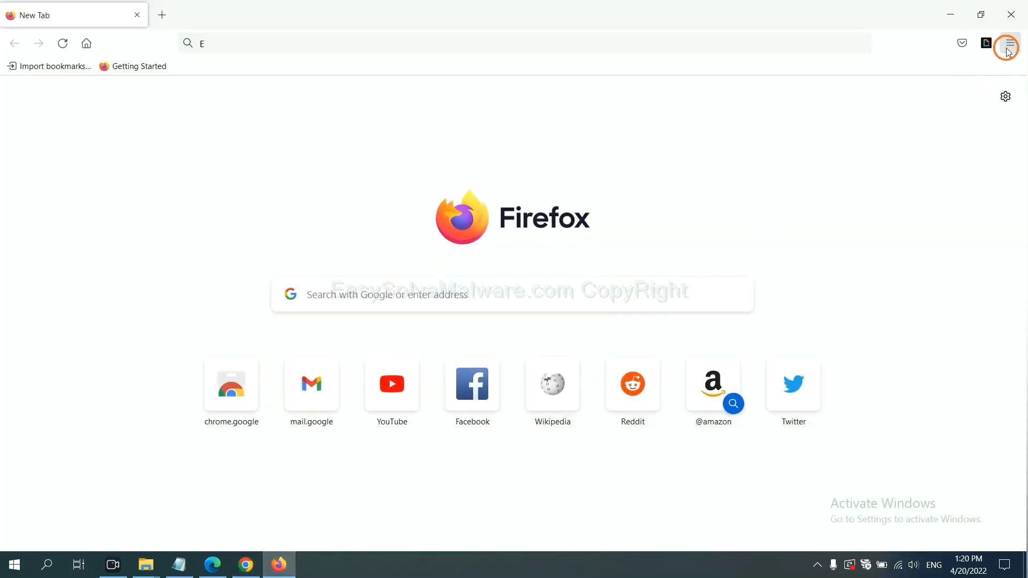
click(1008, 44)
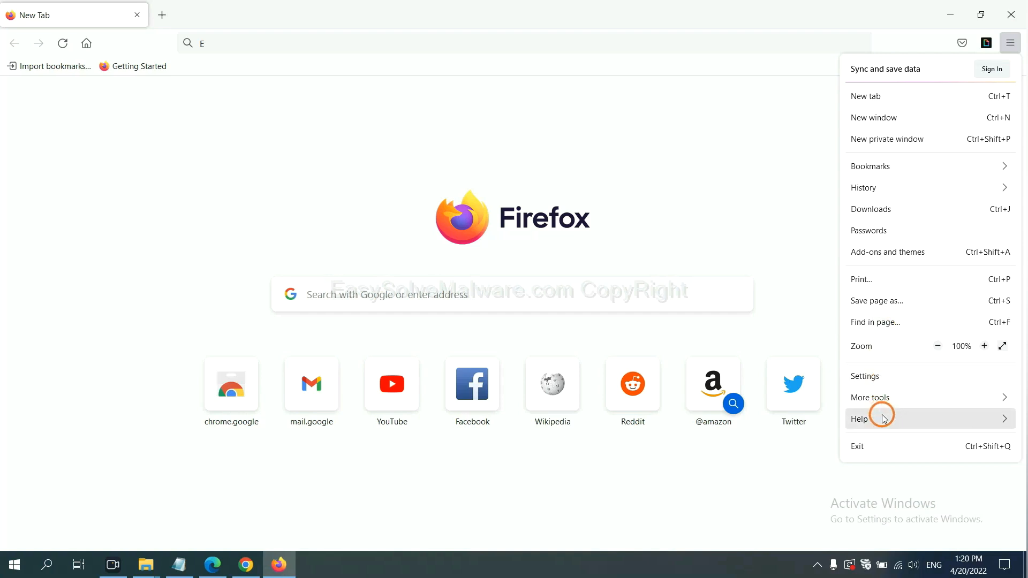
click(858, 419)
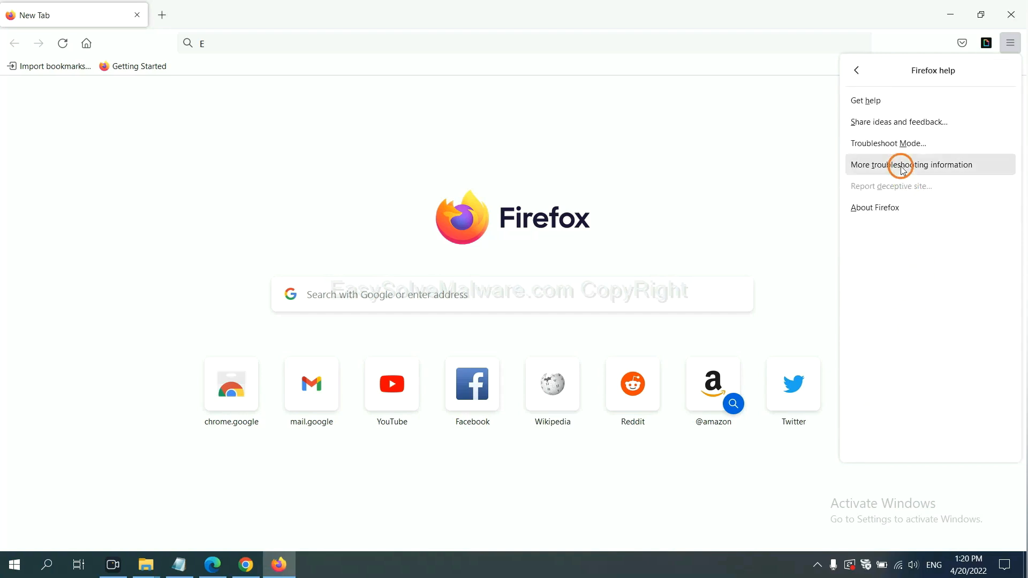
click(912, 164)
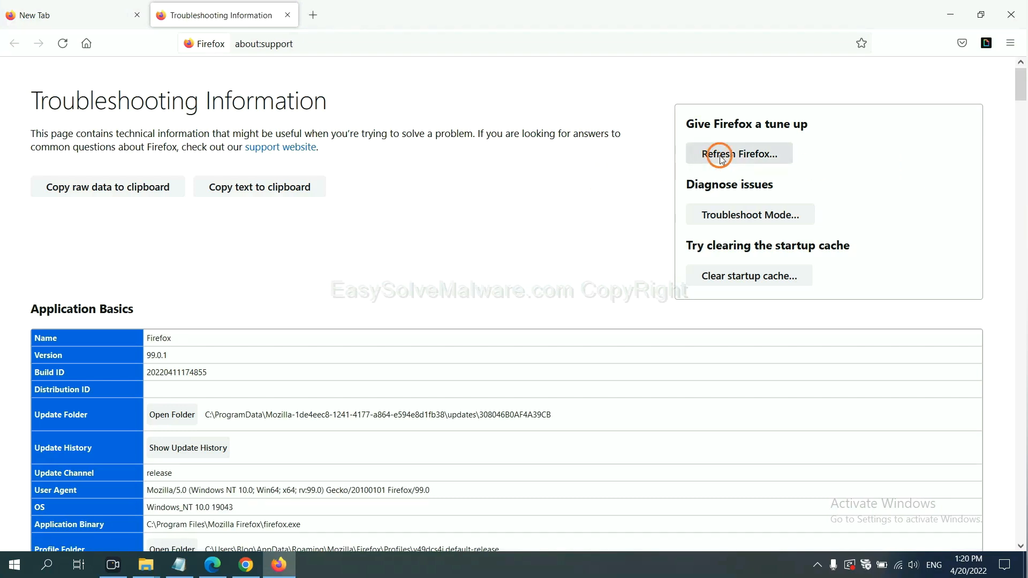
click(739, 153)
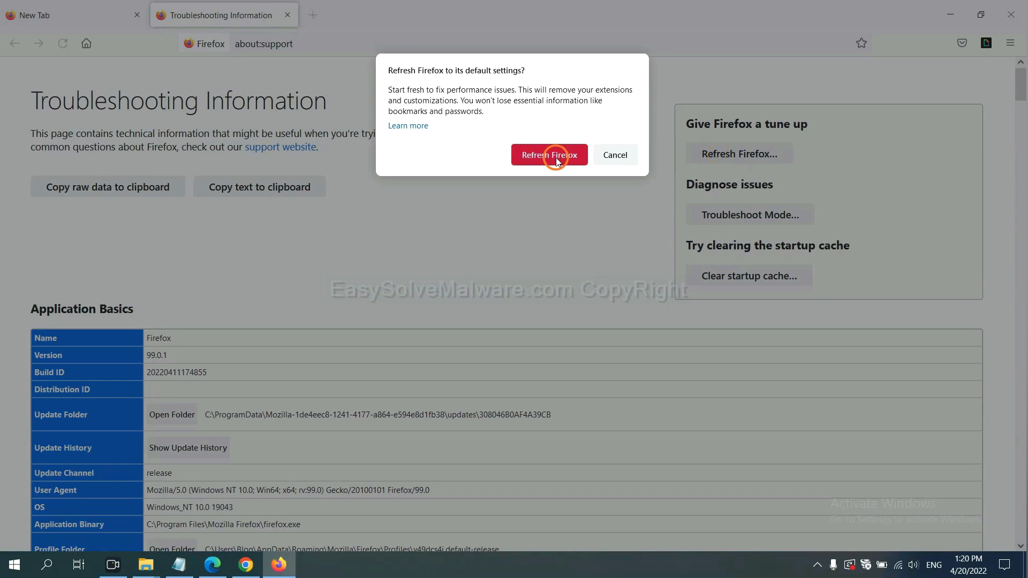
mouse_move(215, 553)
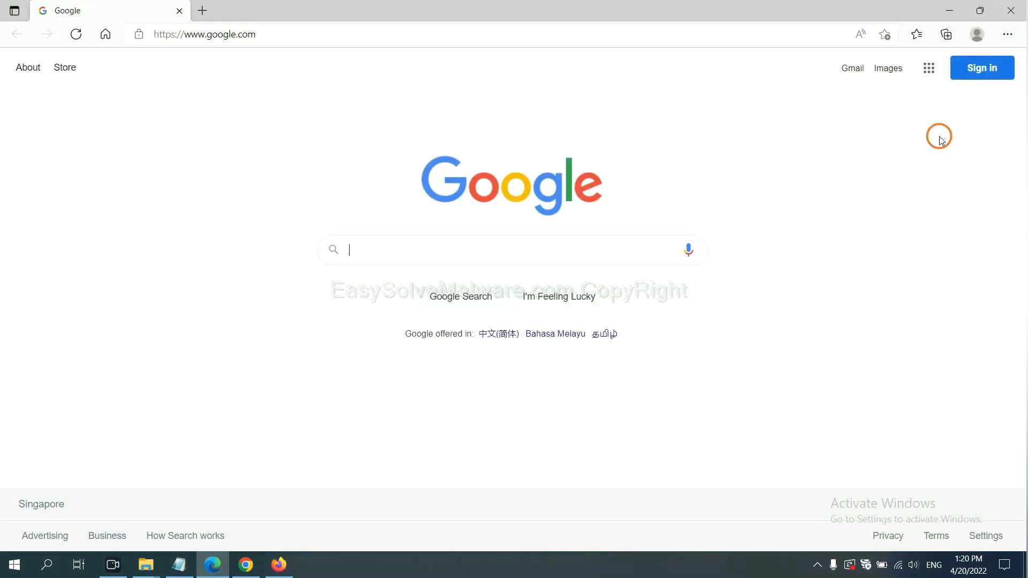
Search Edge settings for 'reset' and choose Restore settings to their default values
click(1007, 34)
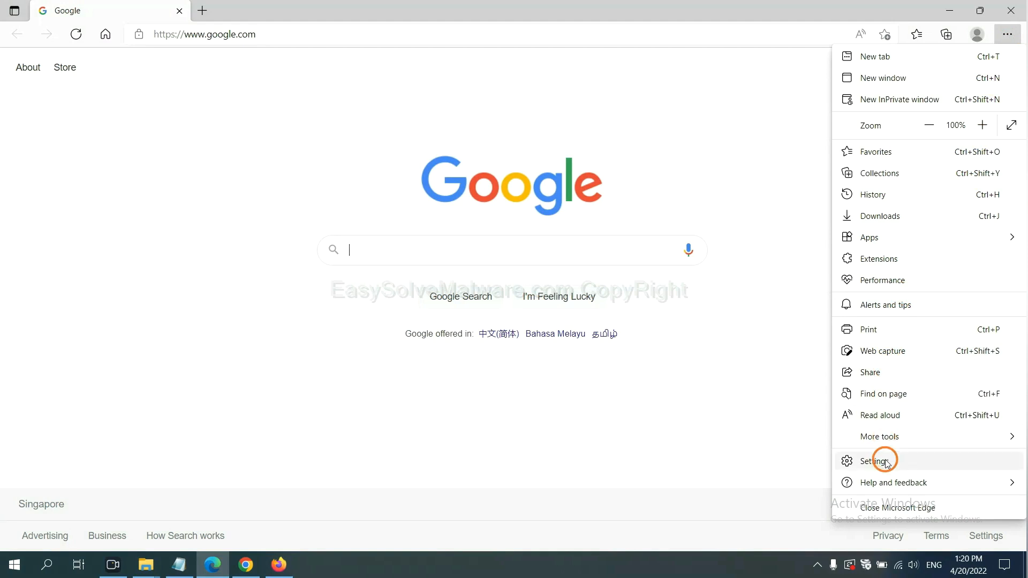
click(874, 461)
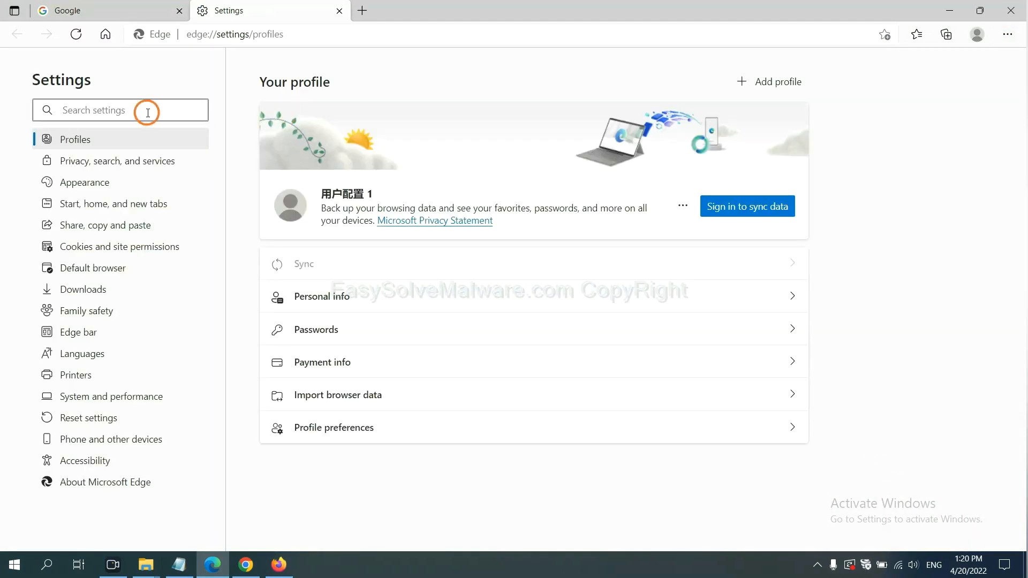
text(reset)
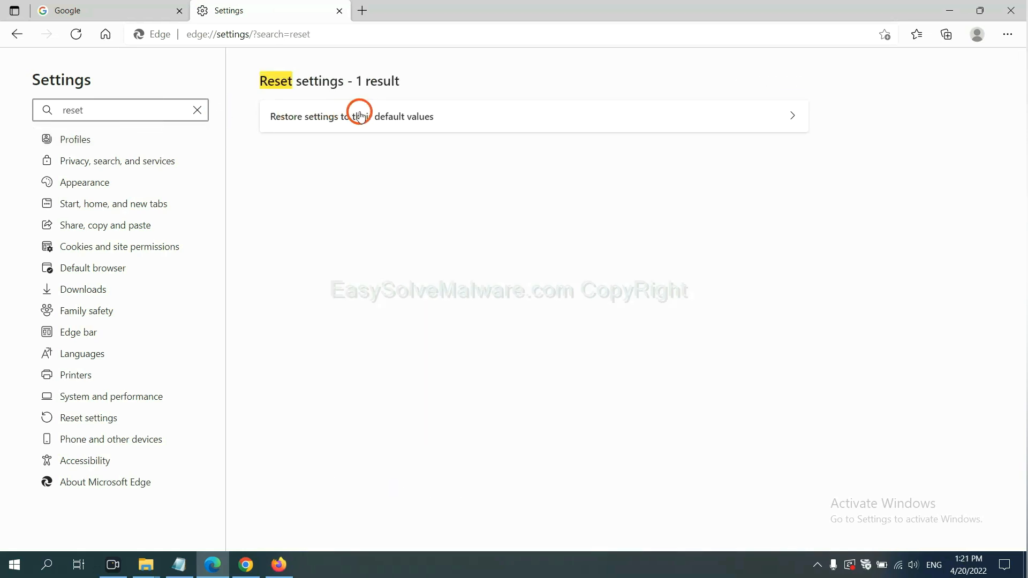
click(353, 116)
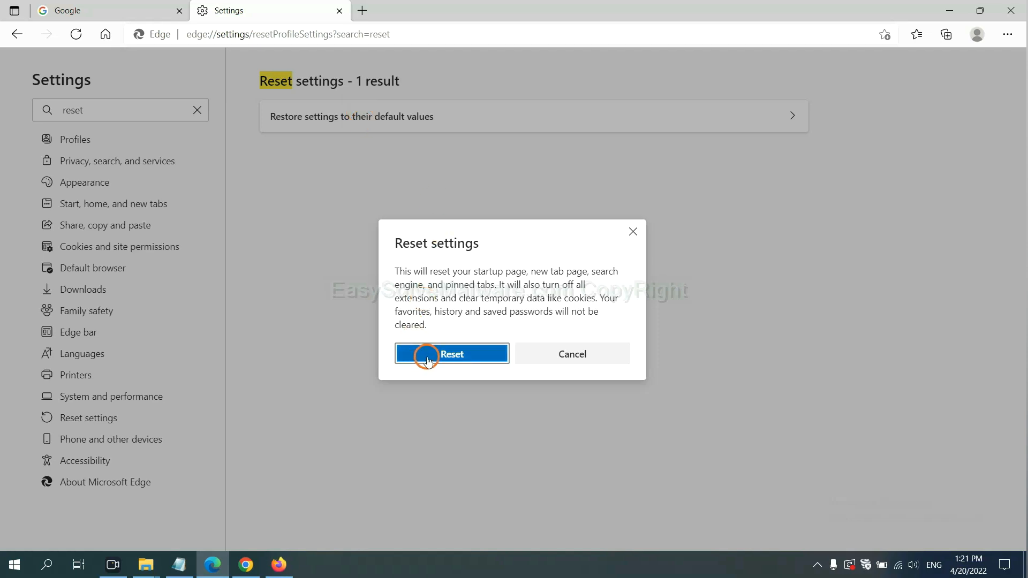